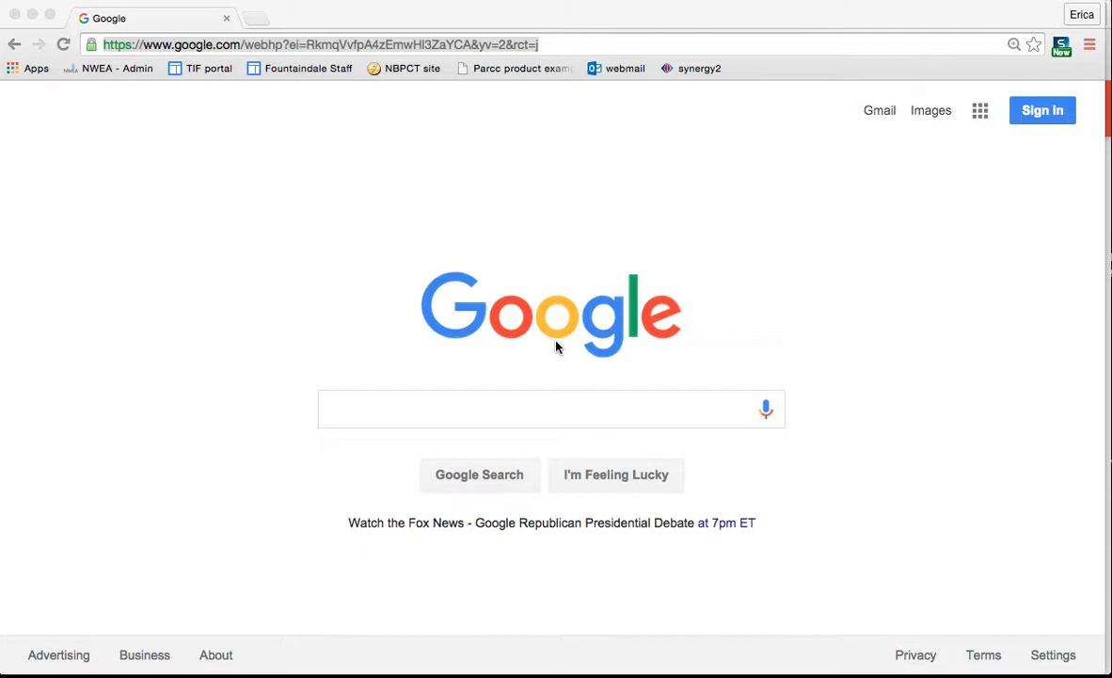
mouse_move(233, 51)
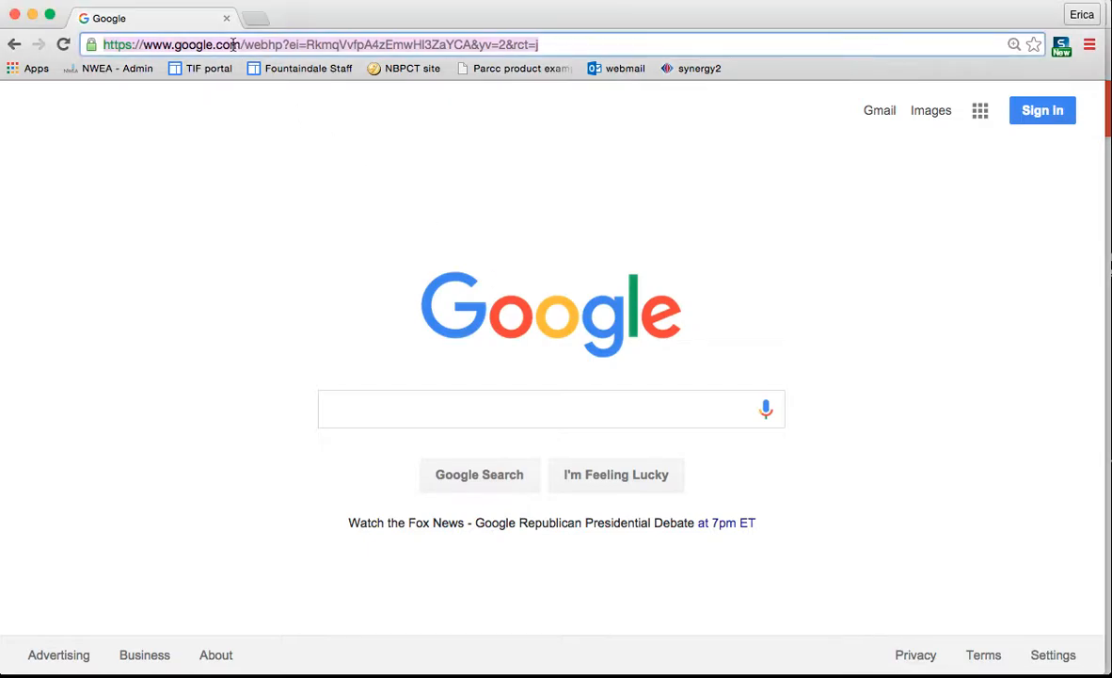
Step: Navigate Chrome to plus.google.com to load Google+ Featured Collections
text(po\)
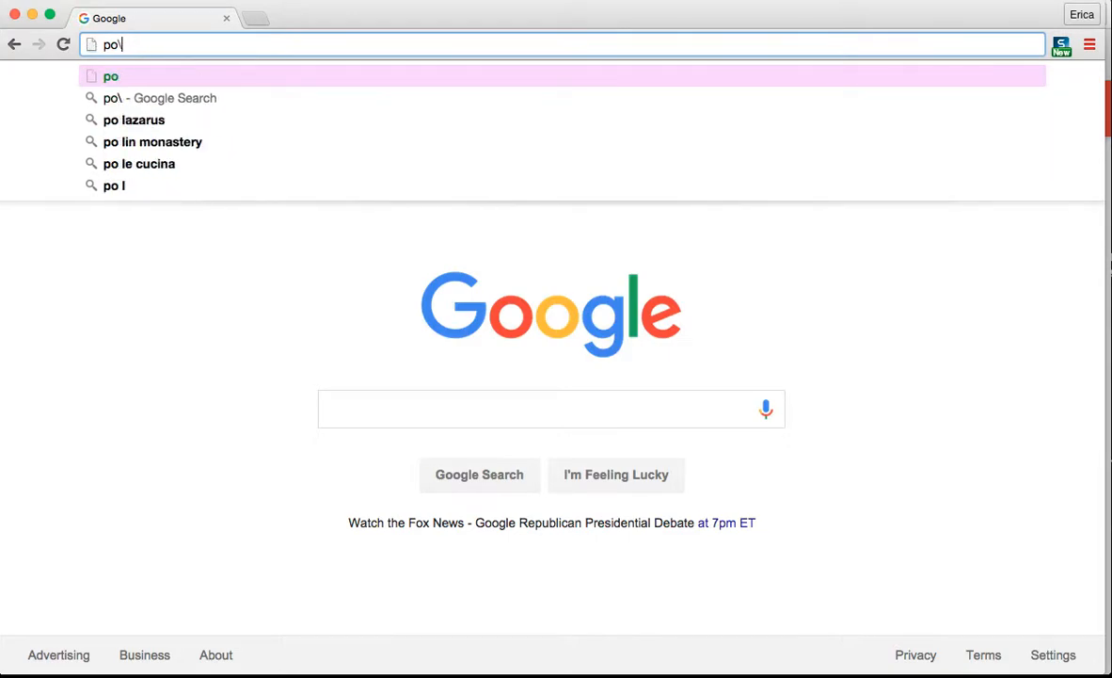
text(plus.google.com/collections/featured)
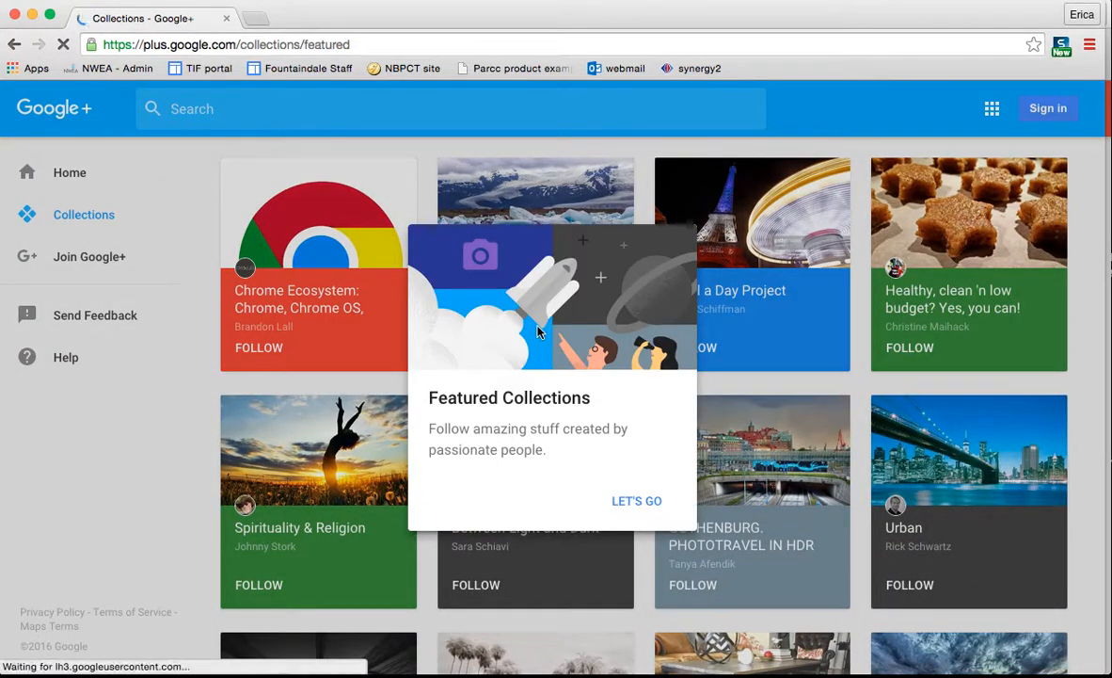
Step: Dismiss the collections intro and sign in with the school account and password
click(636, 500)
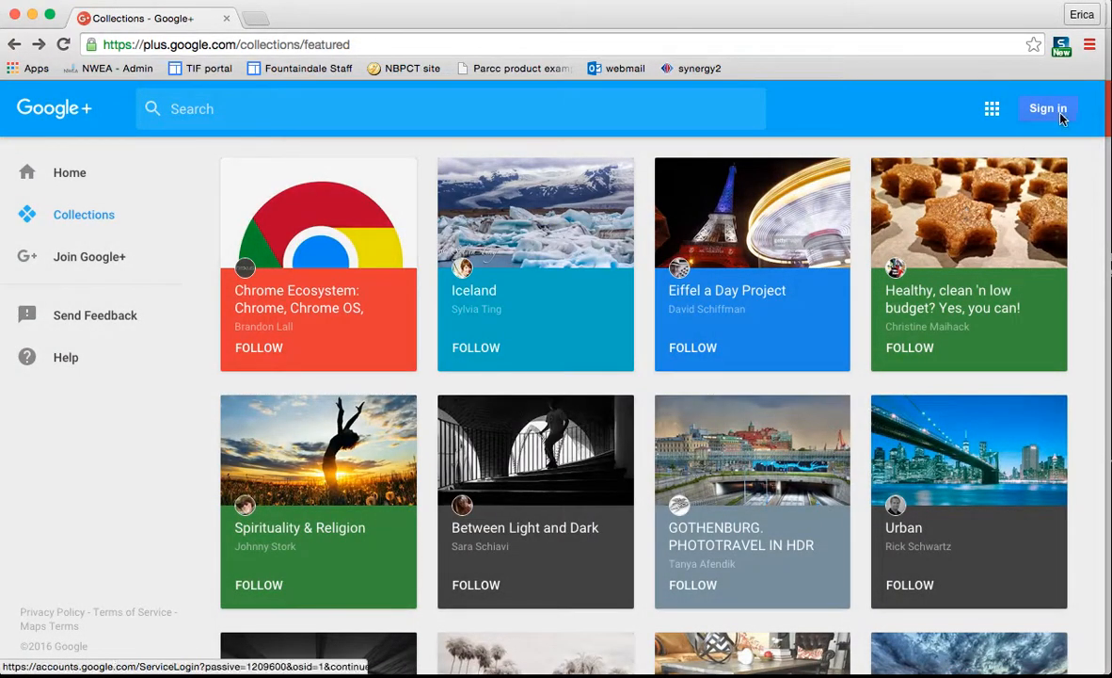
click(1047, 109)
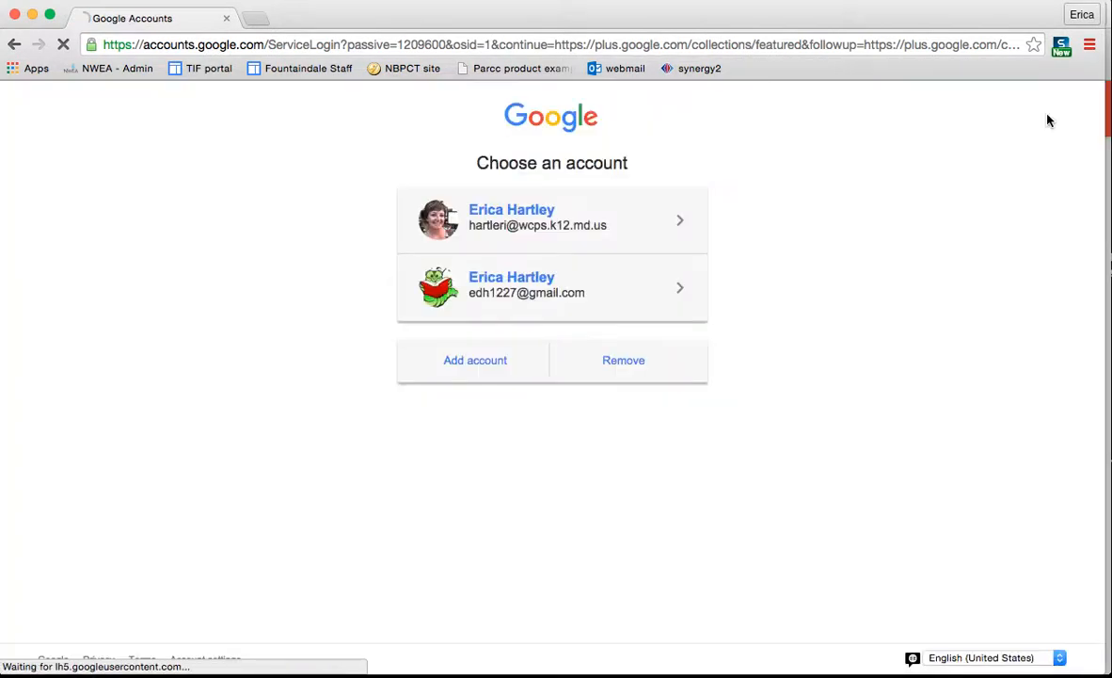
click(552, 219)
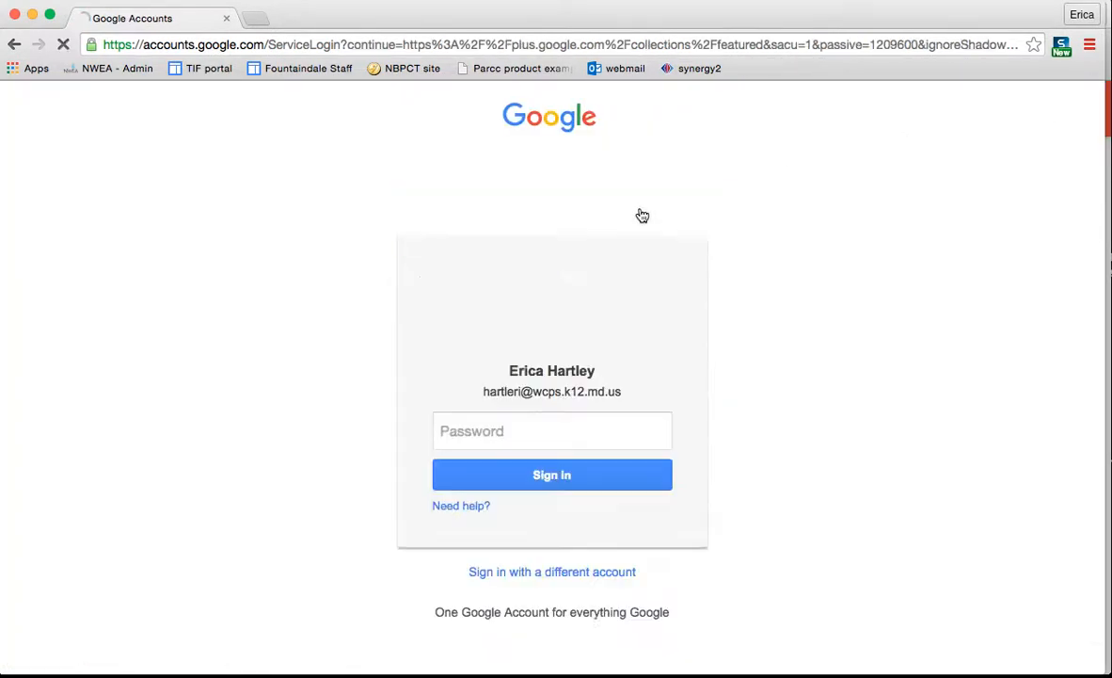
text(••••)
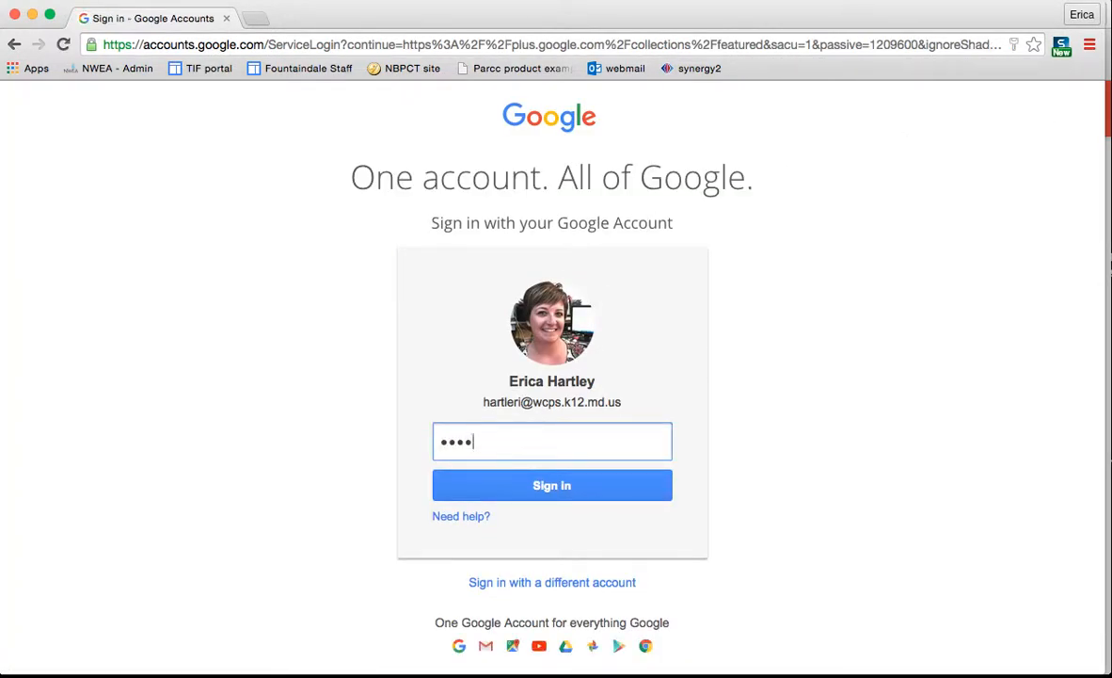
click(552, 485)
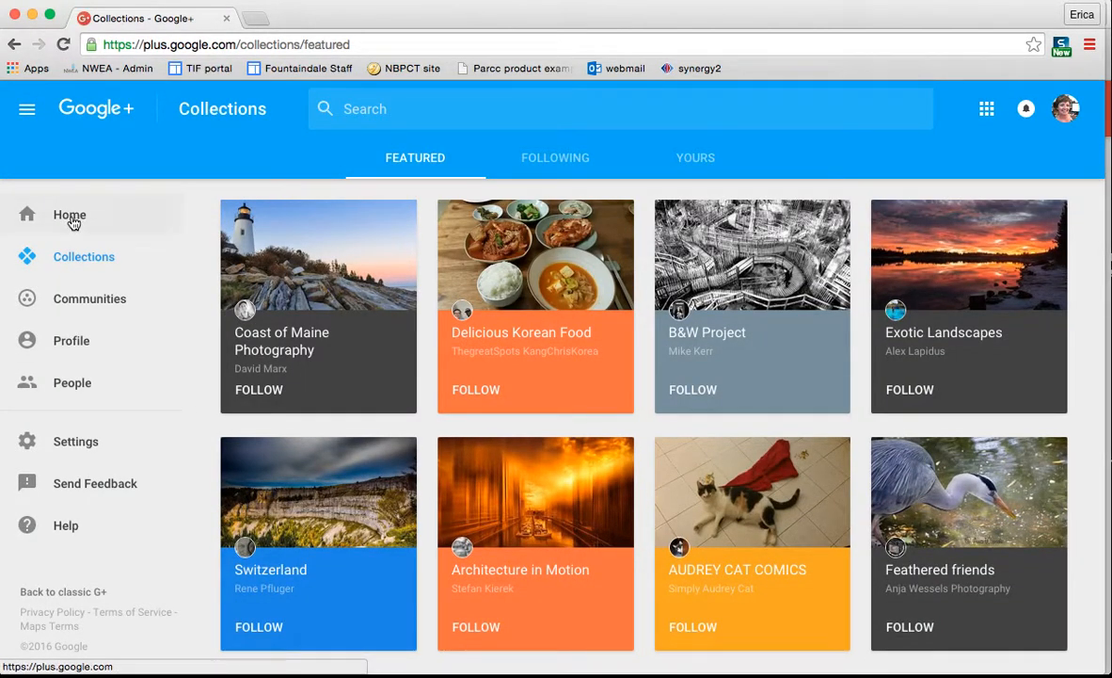
Step: Open the Home feed, browse down through Education posts, then scroll back up
click(69, 215)
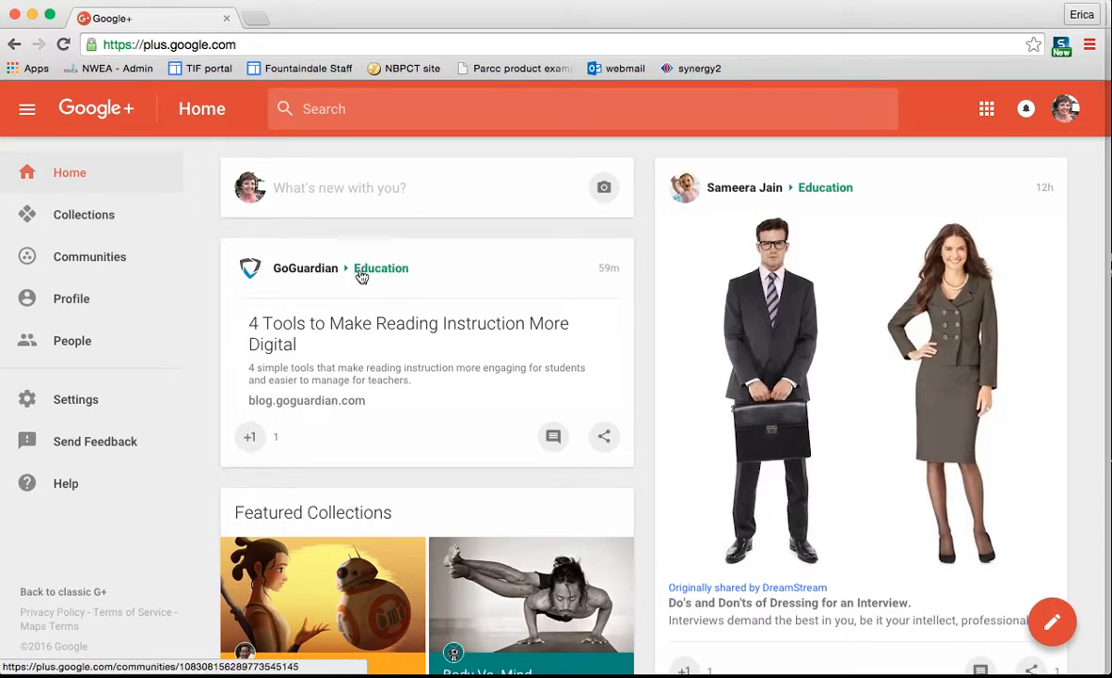
scroll(down, 3)
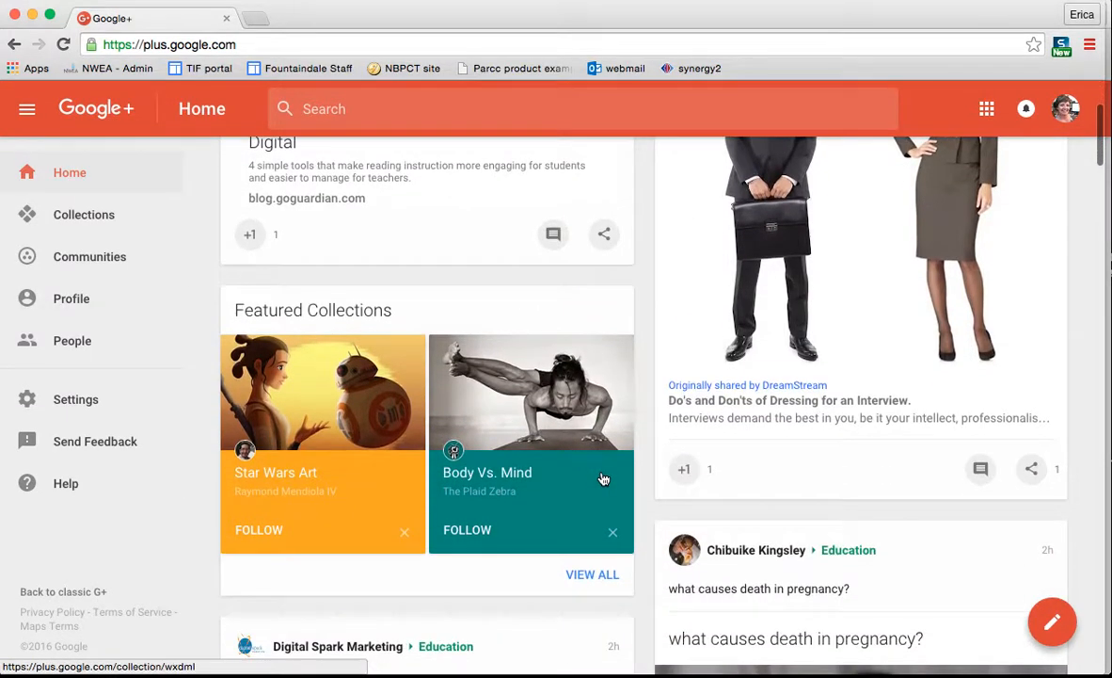
scroll(down, 3)
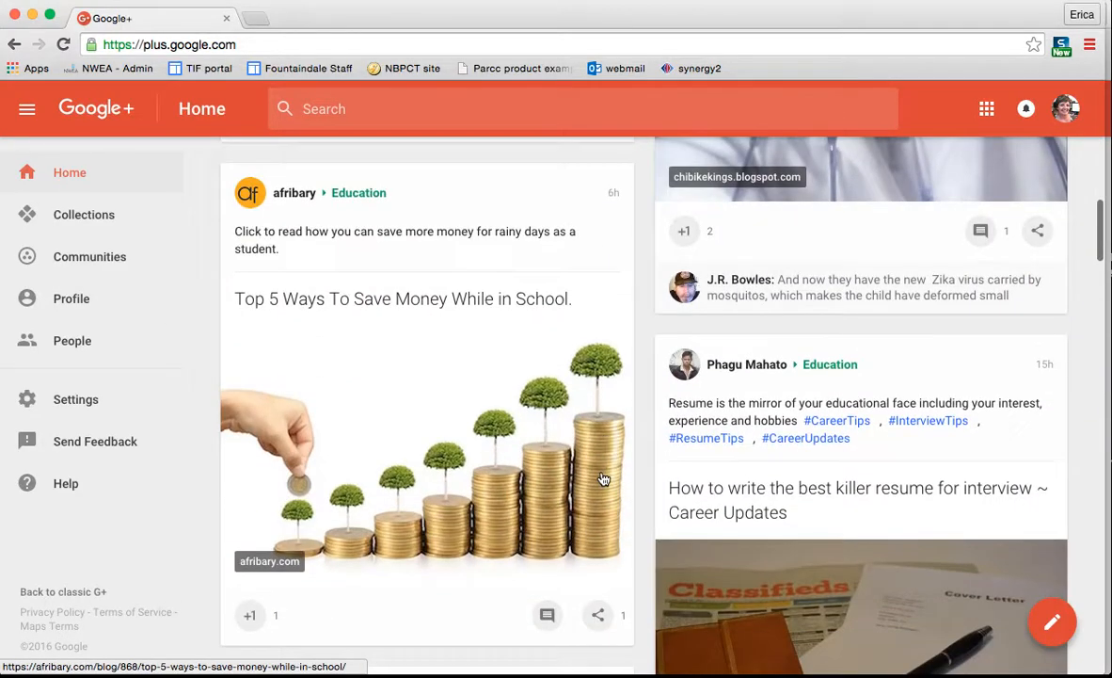
scroll(down, 3)
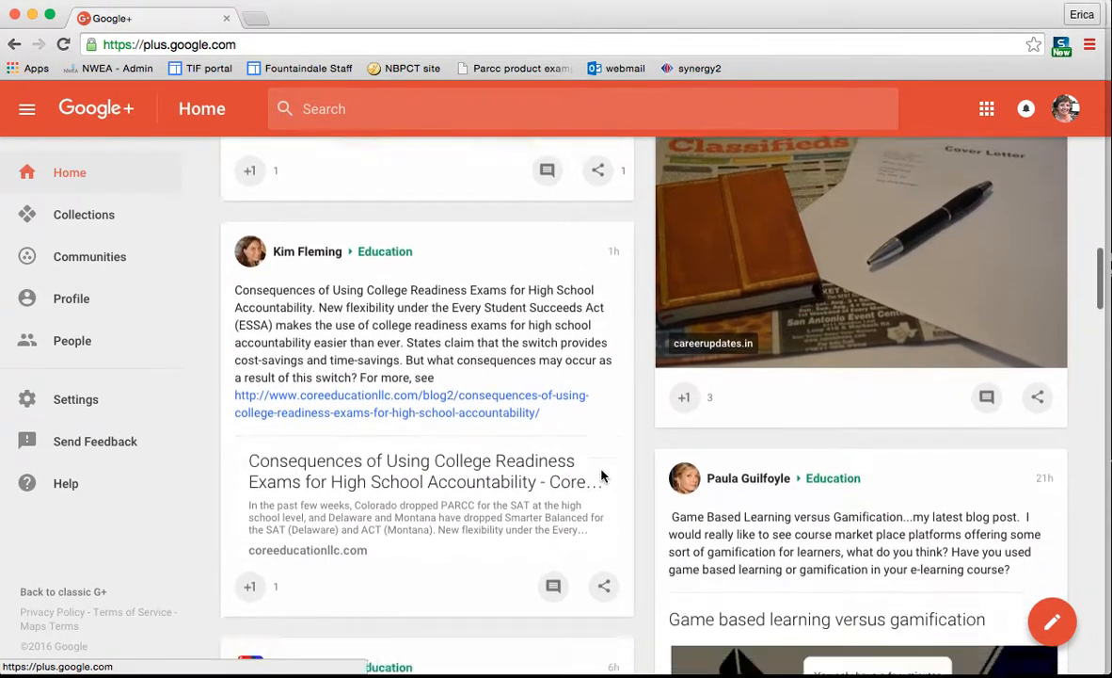
scroll(down, 3)
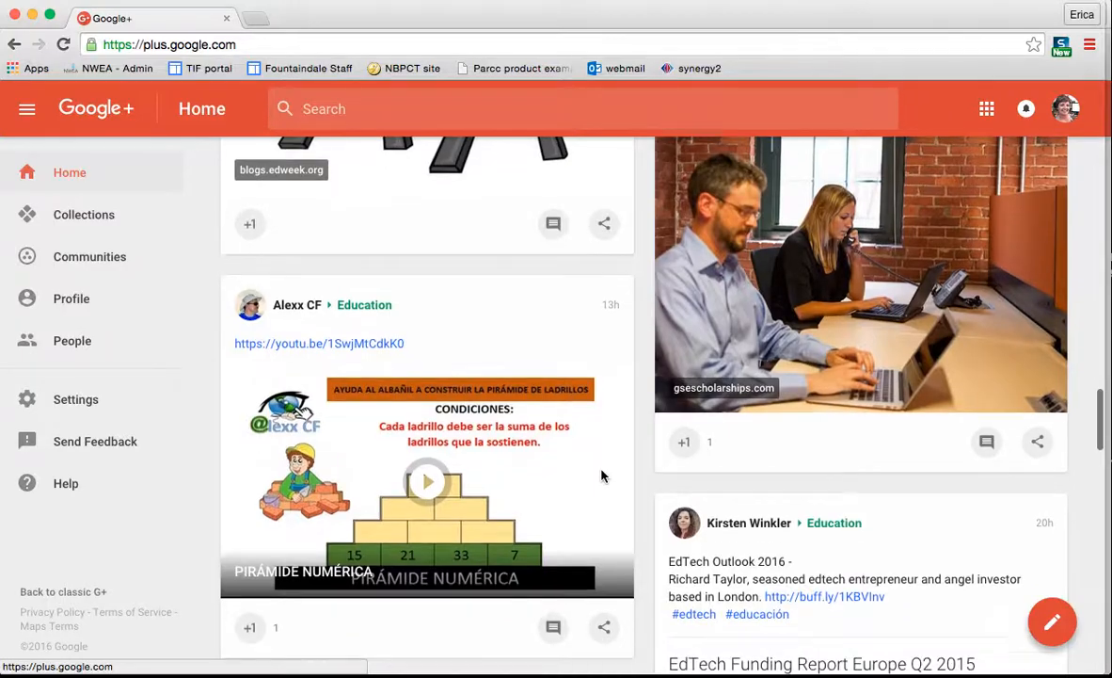
scroll(down, 3)
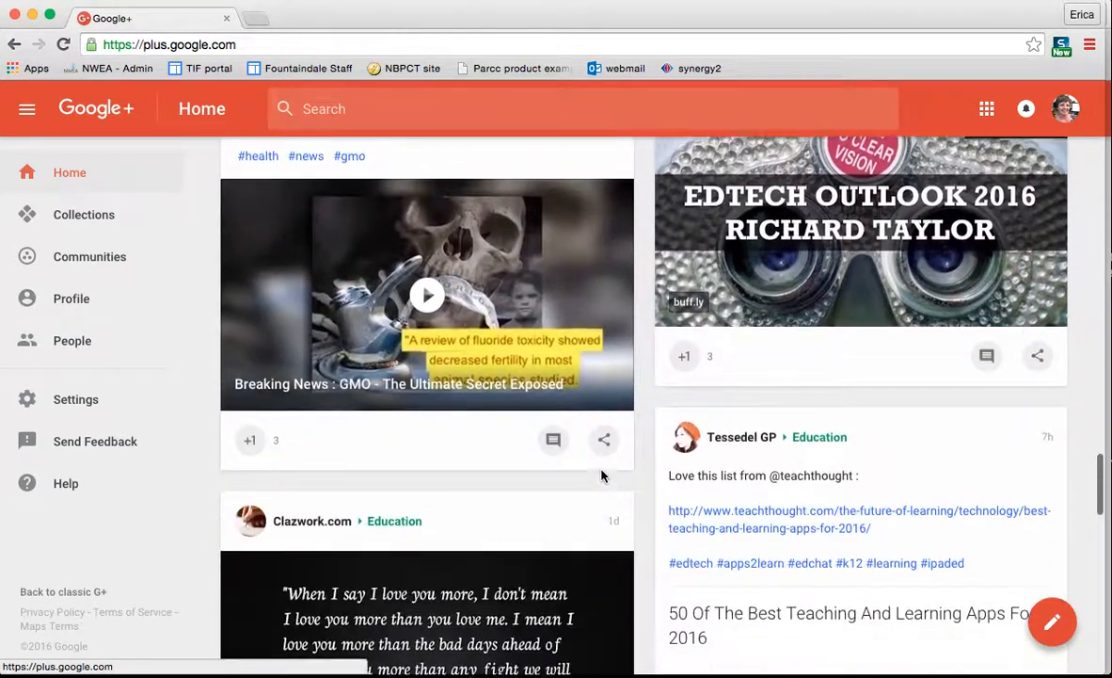
scroll(down, 3)
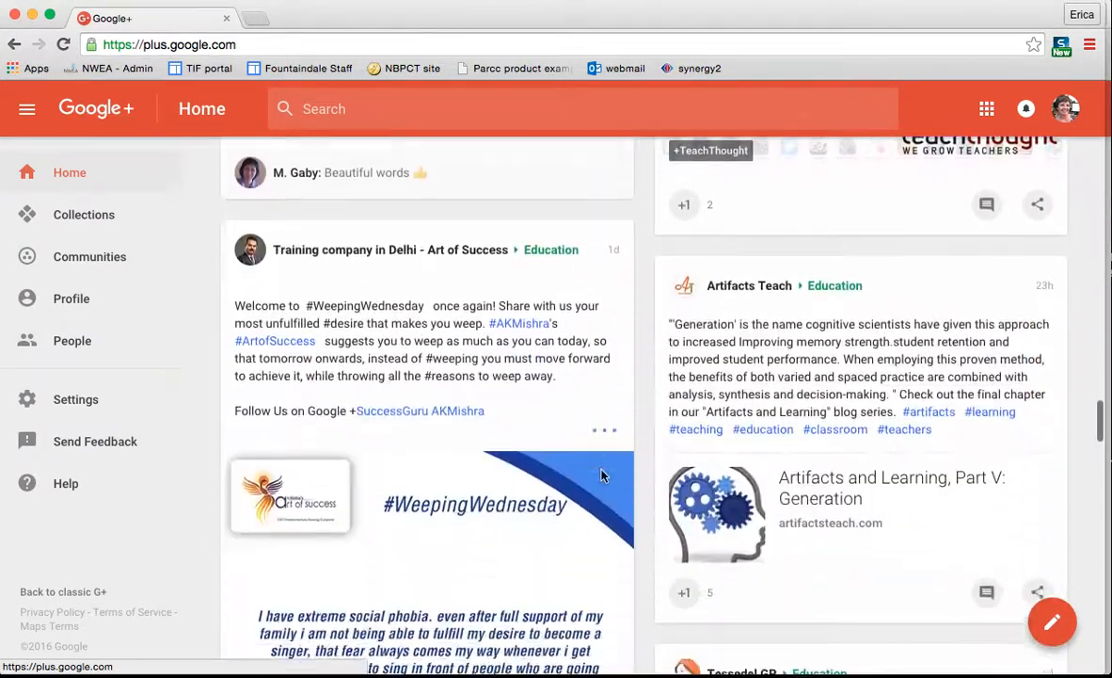
scroll(down, 3)
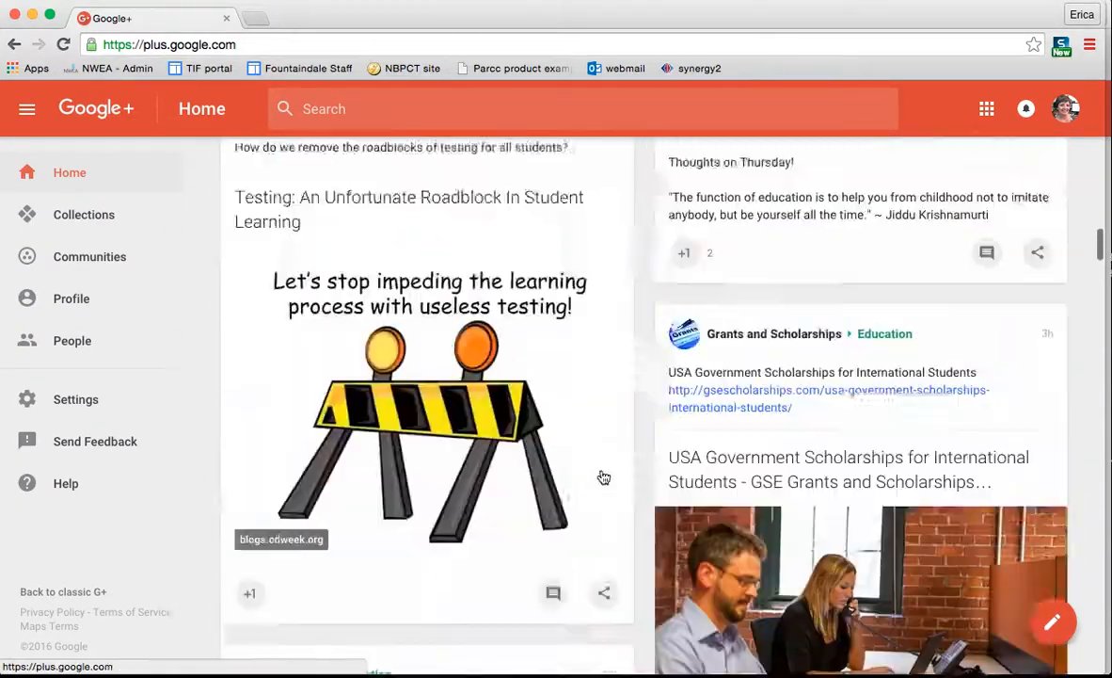
scroll(up, 3)
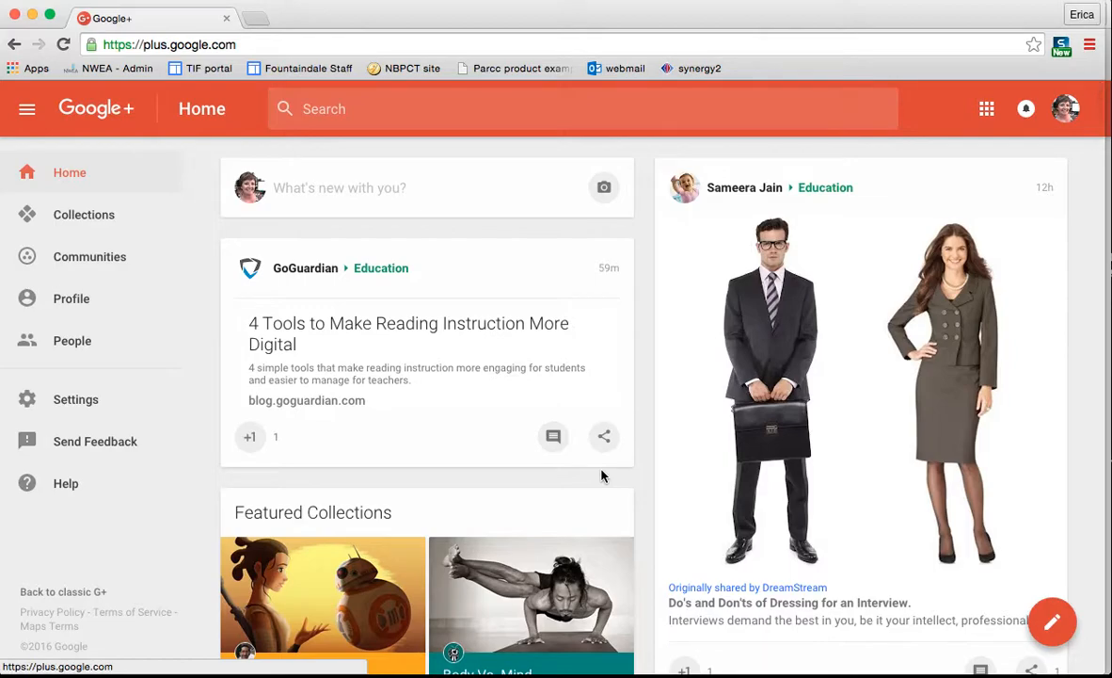
mouse_move(920, 668)
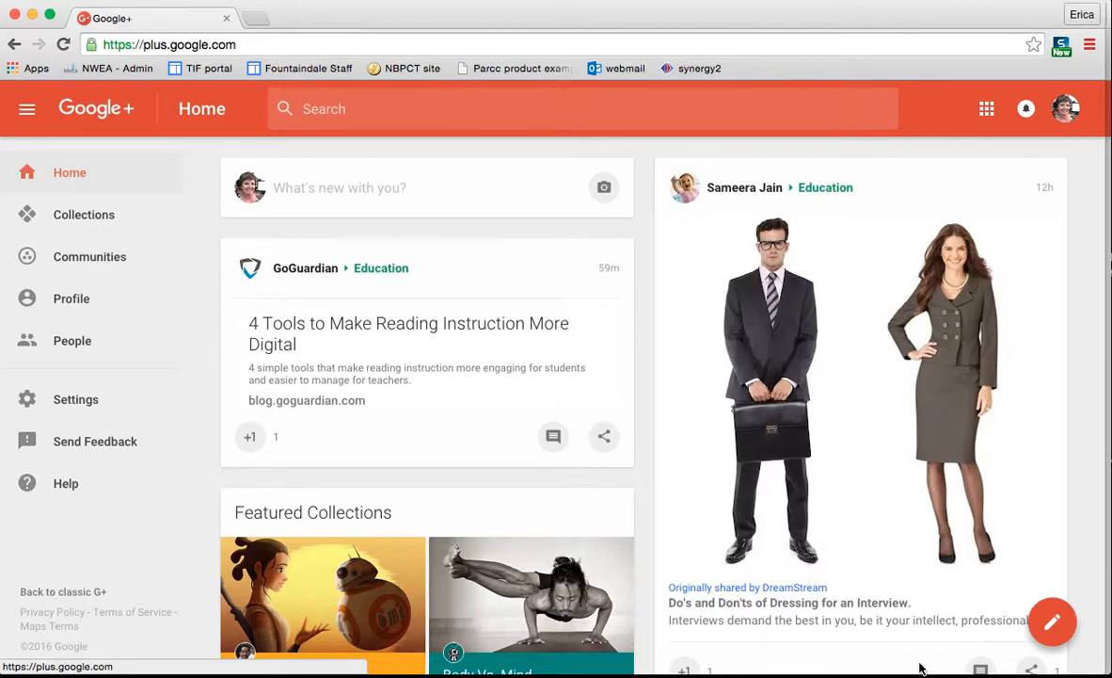
mouse_move(1035, 623)
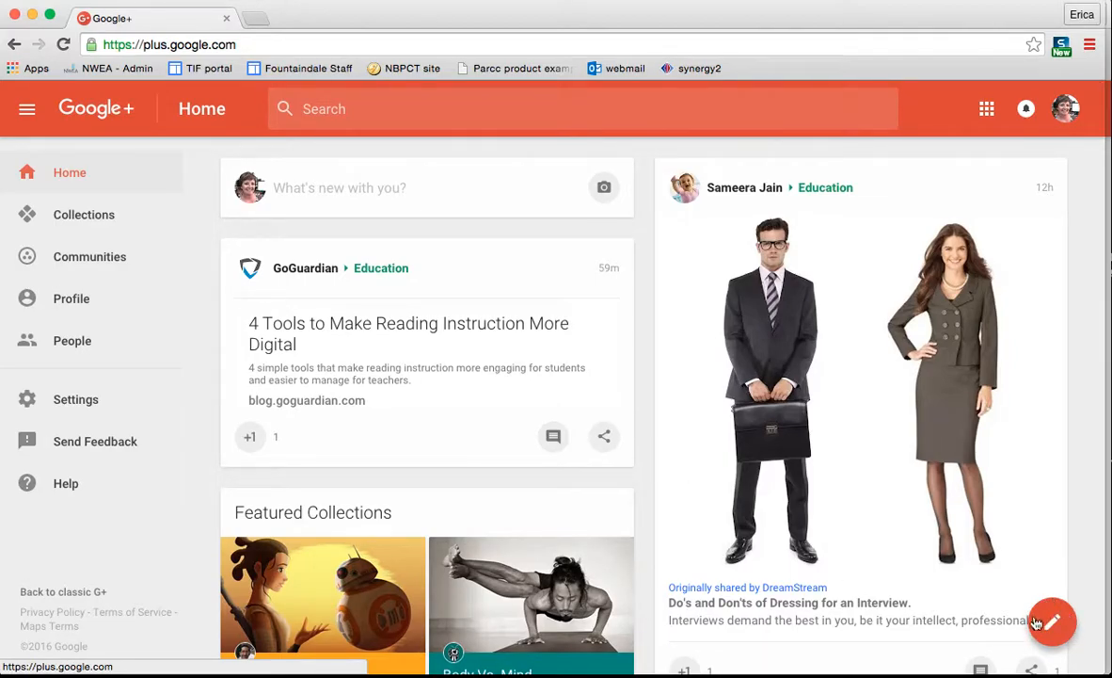
Step: Post the status 'Working on tutorial videos for WCPS.' with no photo attached
click(1052, 622)
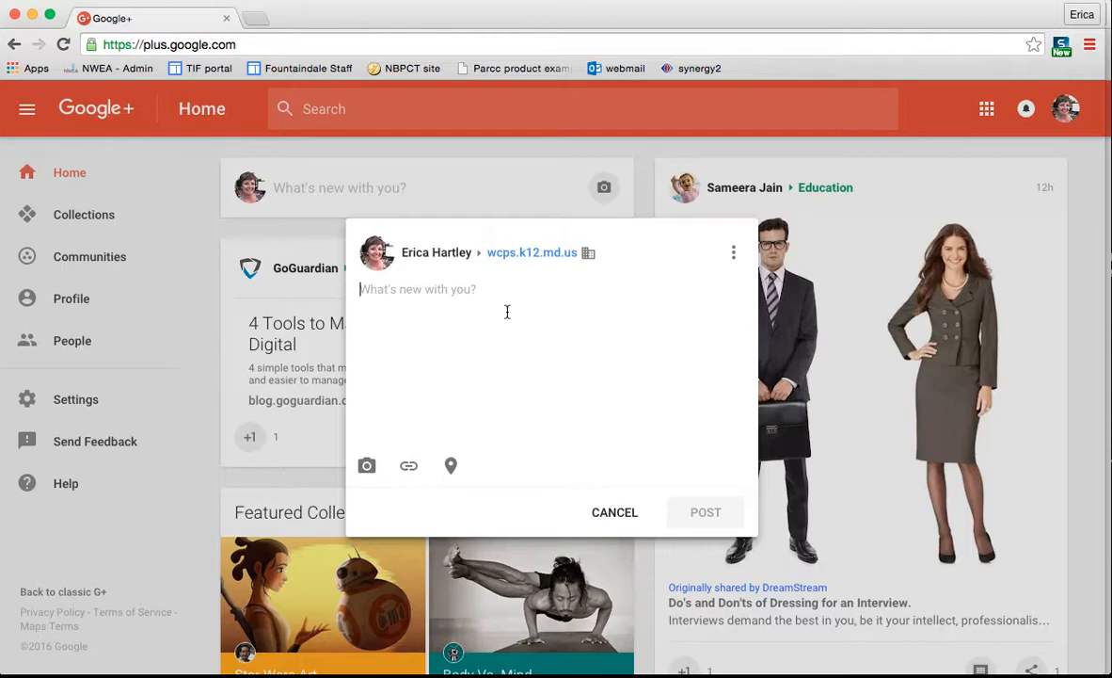
text(Working o)
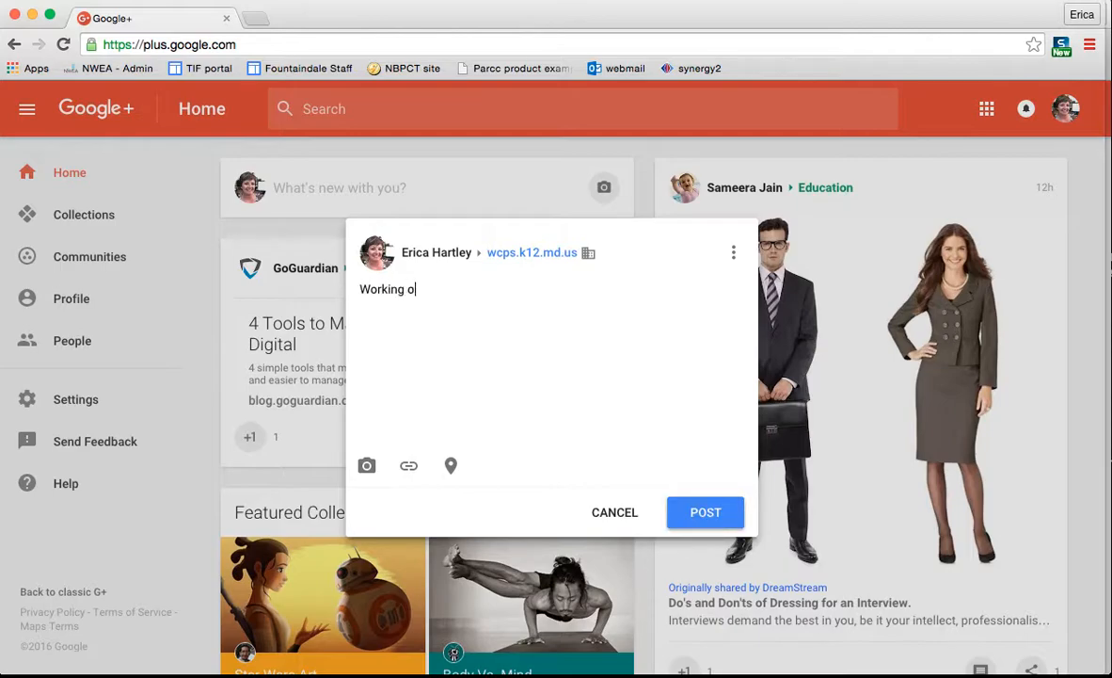
text(n tutorial)
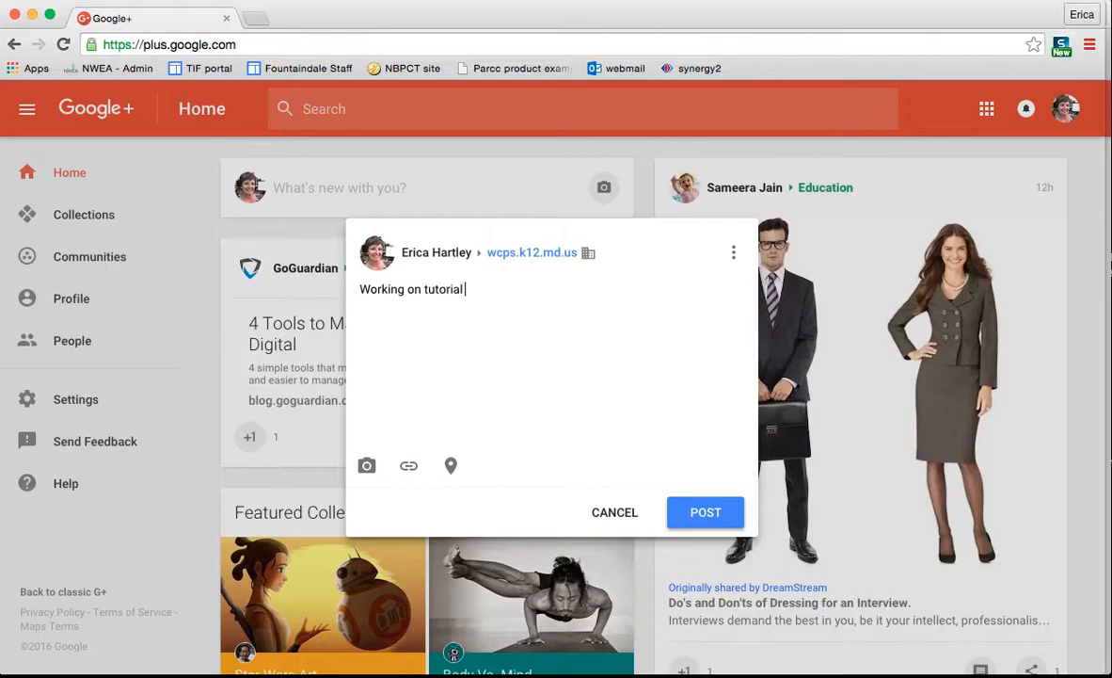
text(videos for WC)
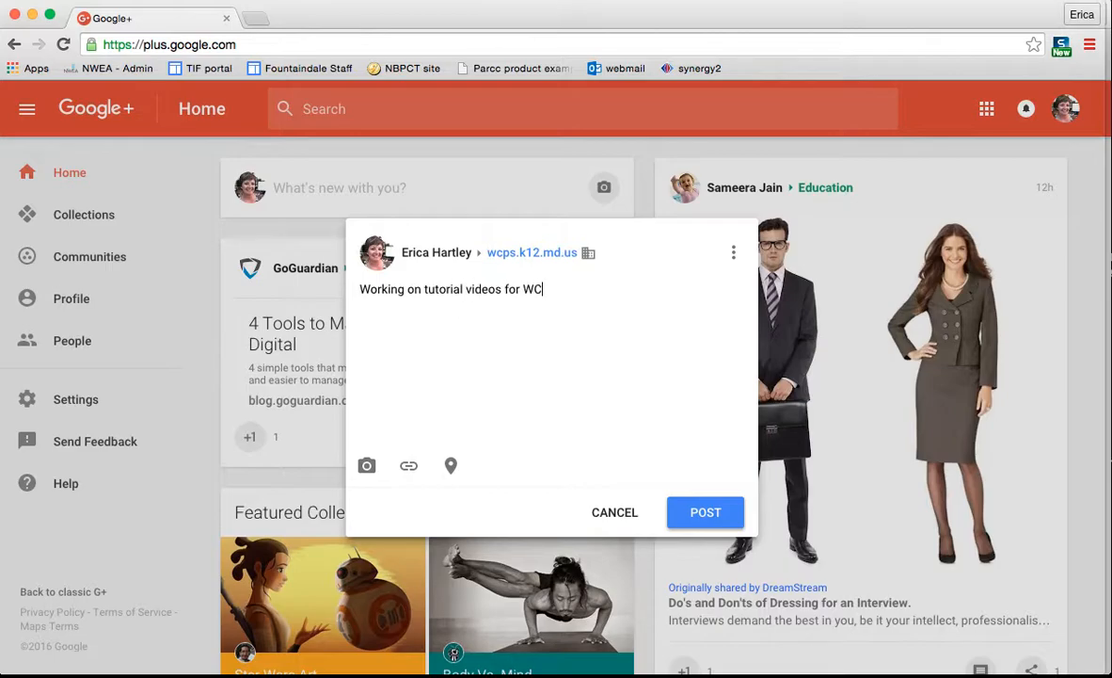
text(PS.)
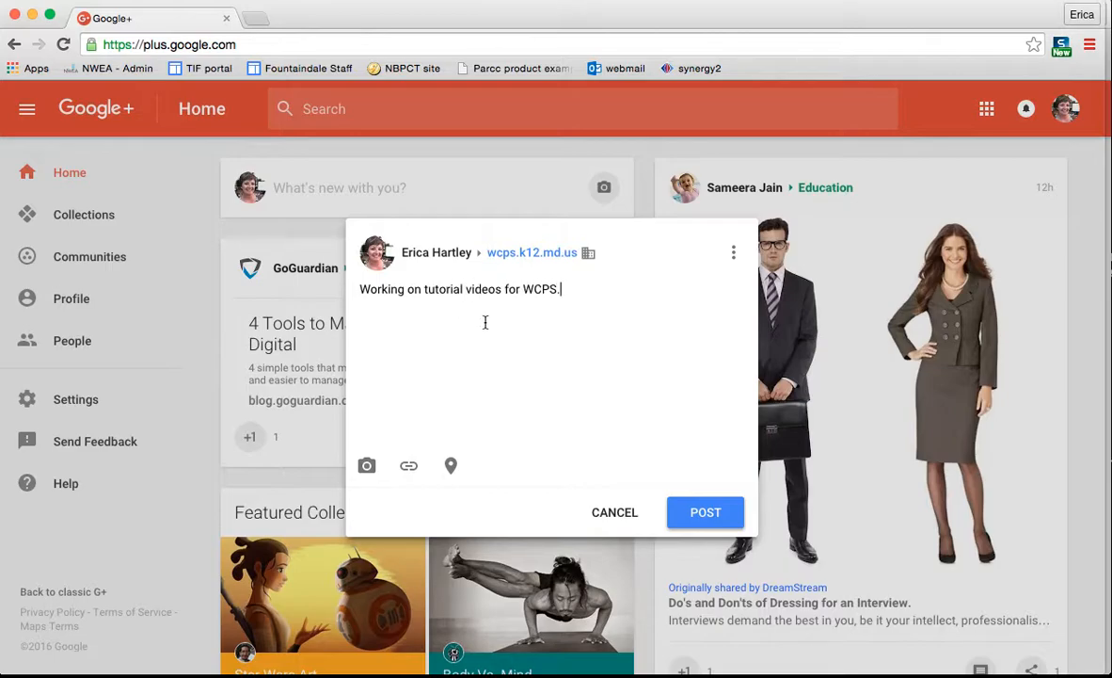
mouse_move(367, 466)
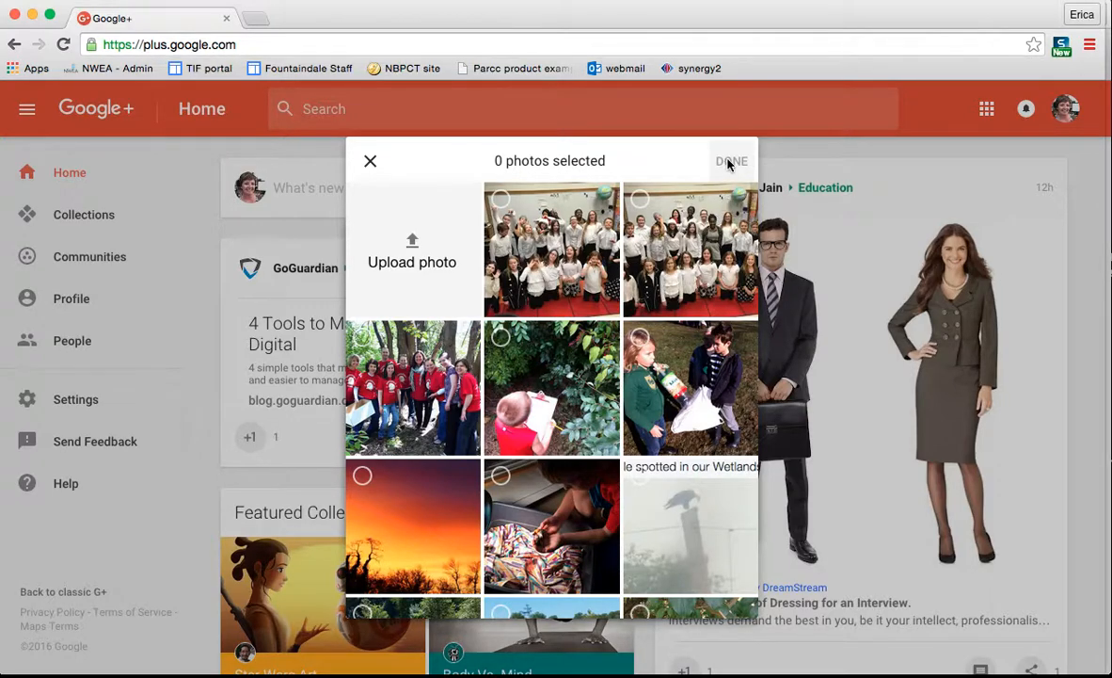
click(731, 161)
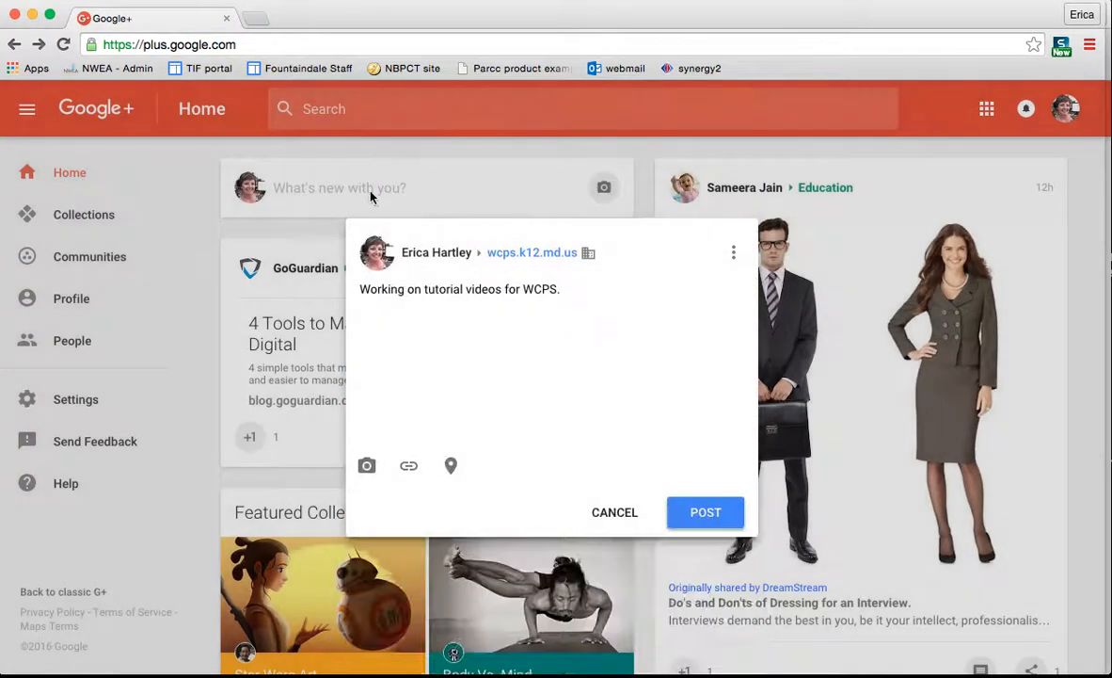
mouse_move(408, 466)
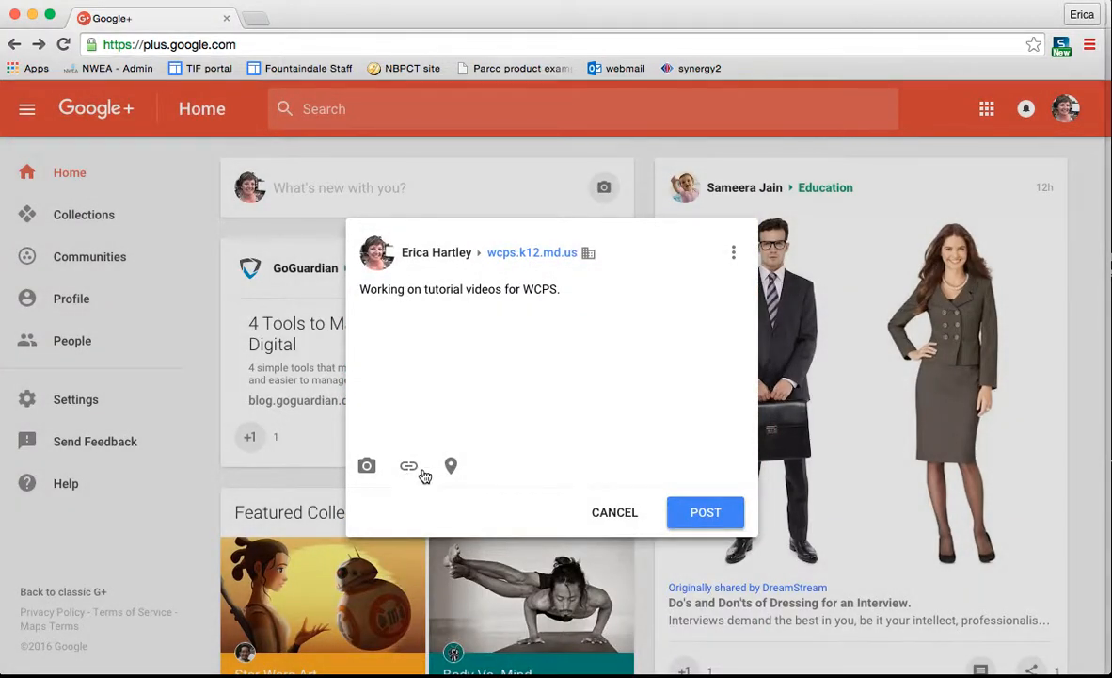
mouse_move(456, 469)
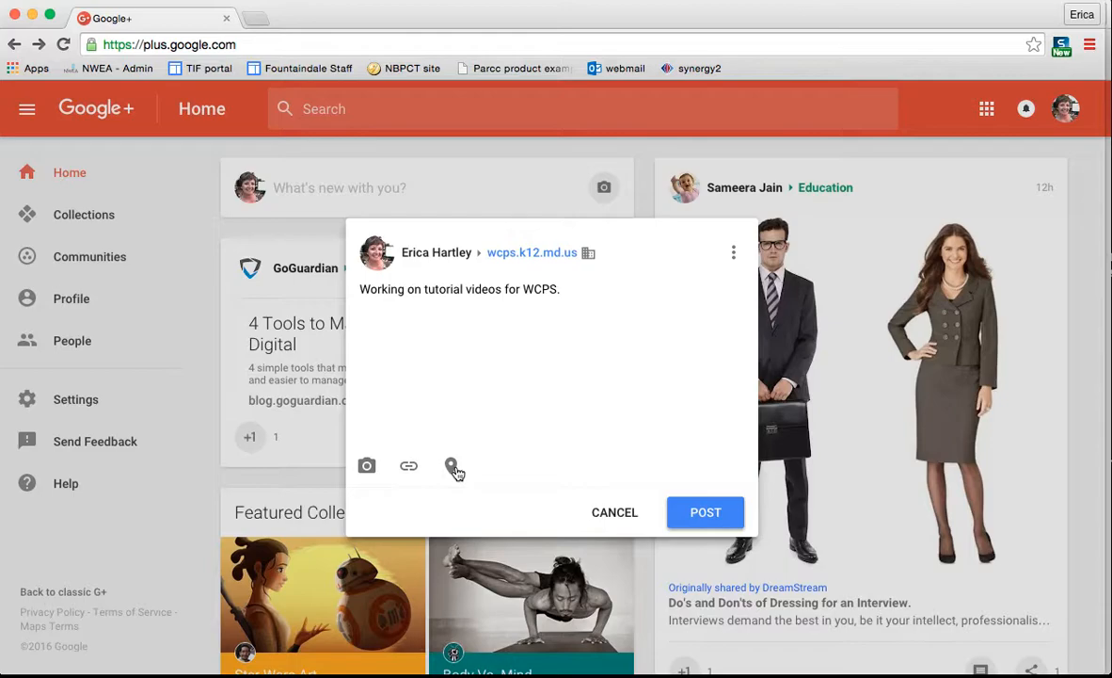
mouse_move(624, 483)
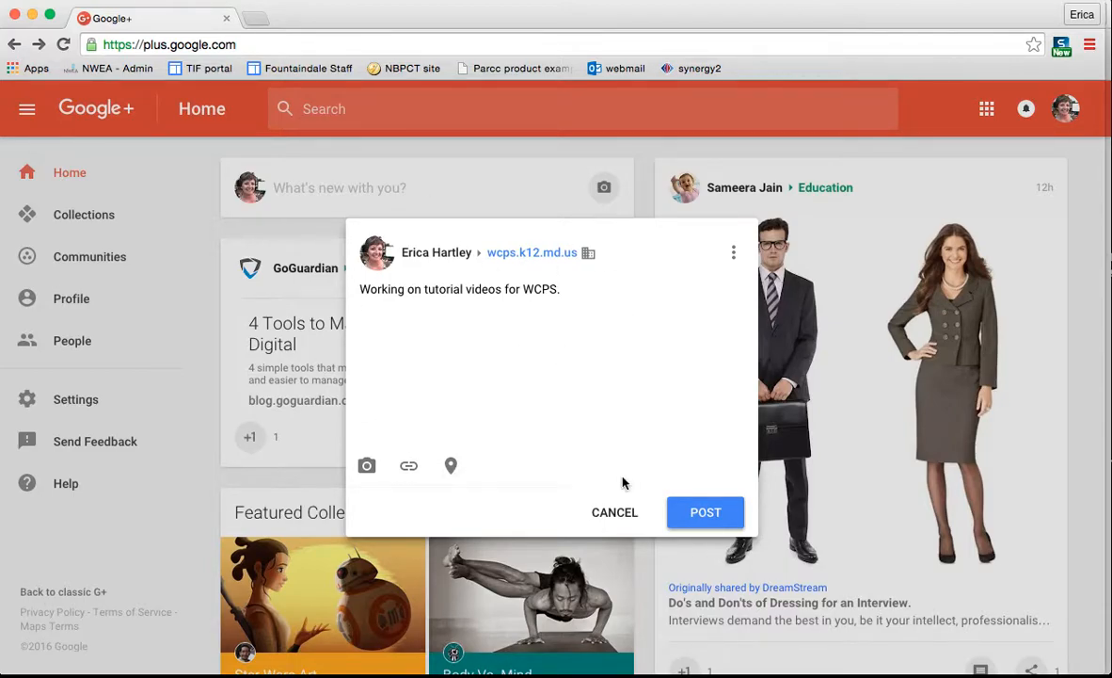
click(705, 512)
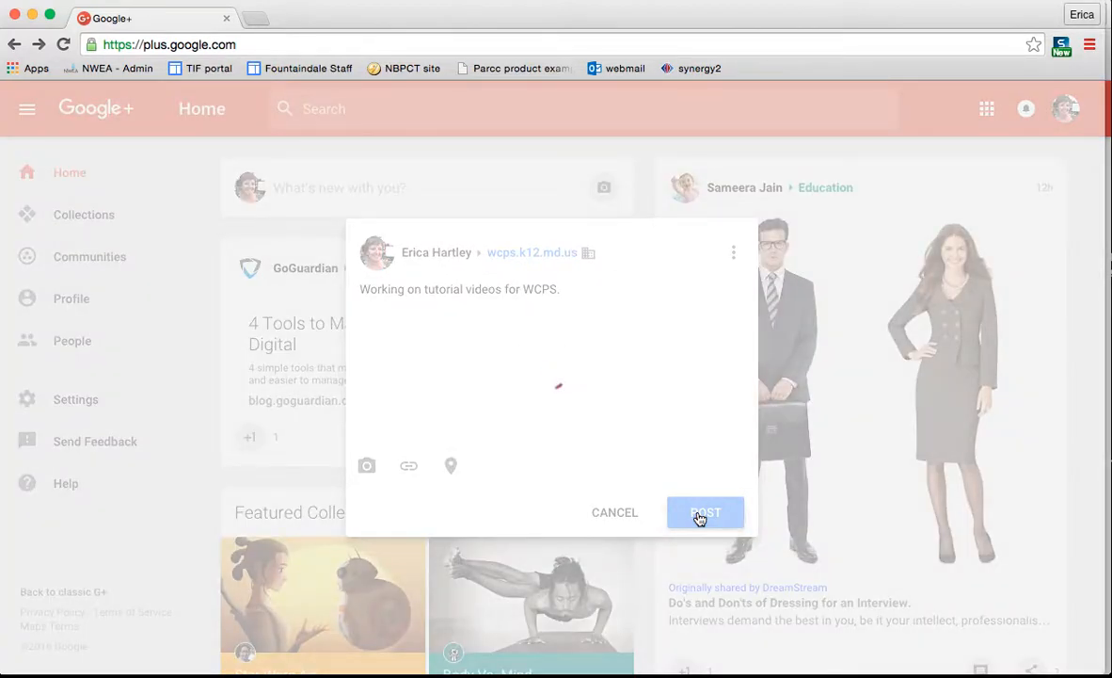
Step: Finish publishing so 'Working on tutorial videos for WCPS.' tops the Home feed
click(705, 512)
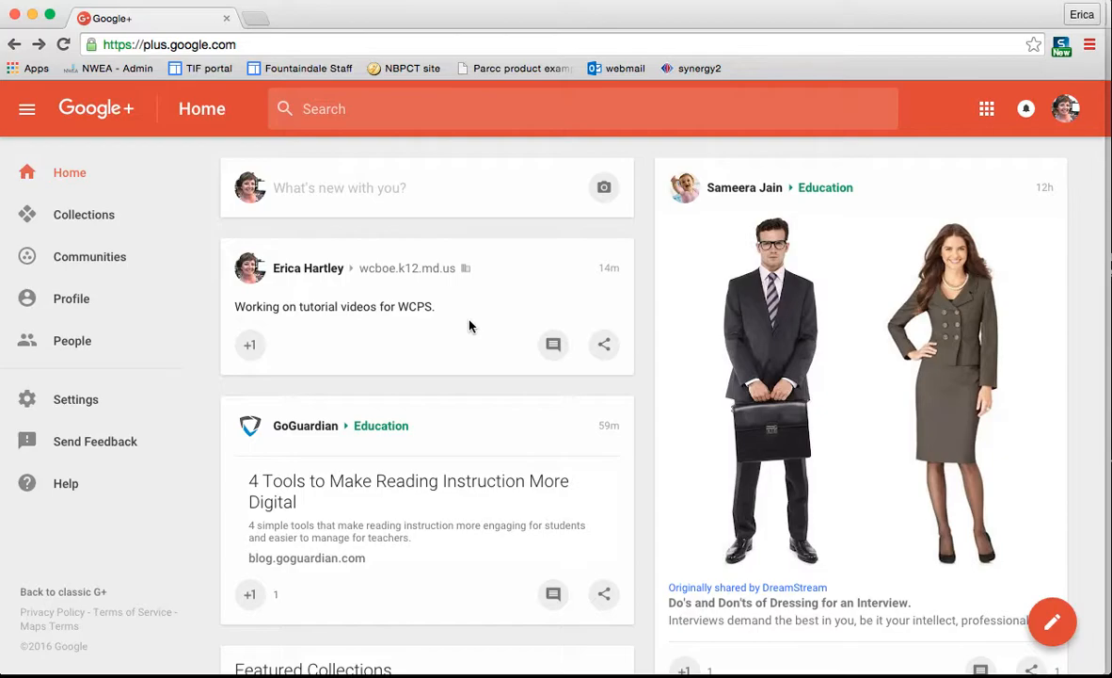
mouse_move(354, 179)
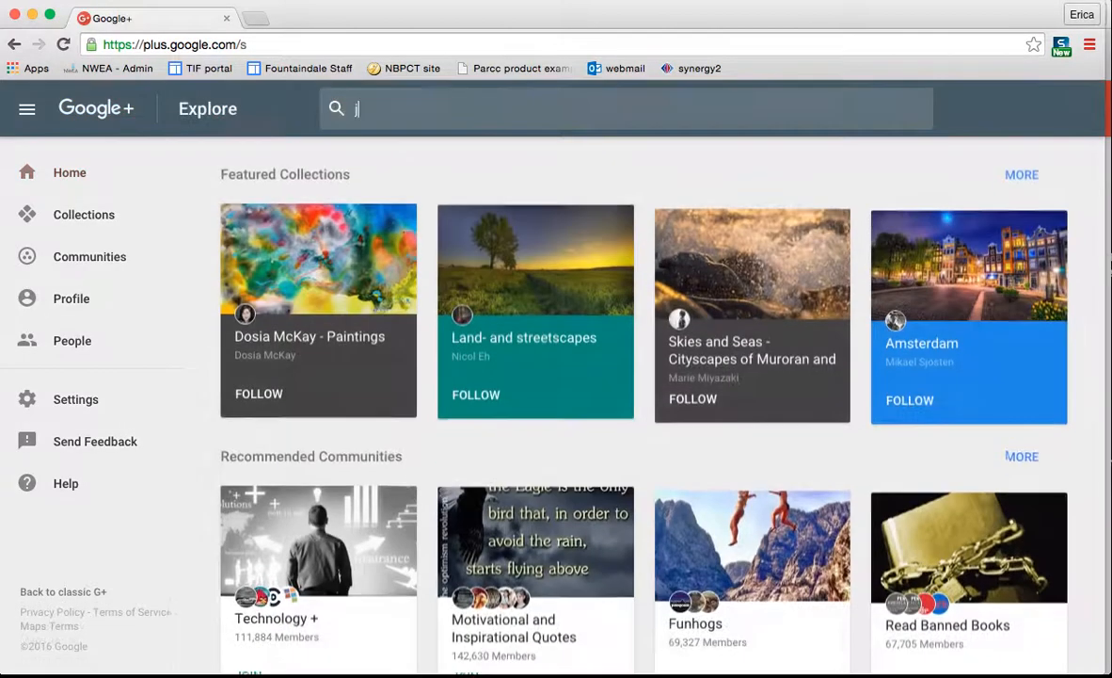
text(ackie)
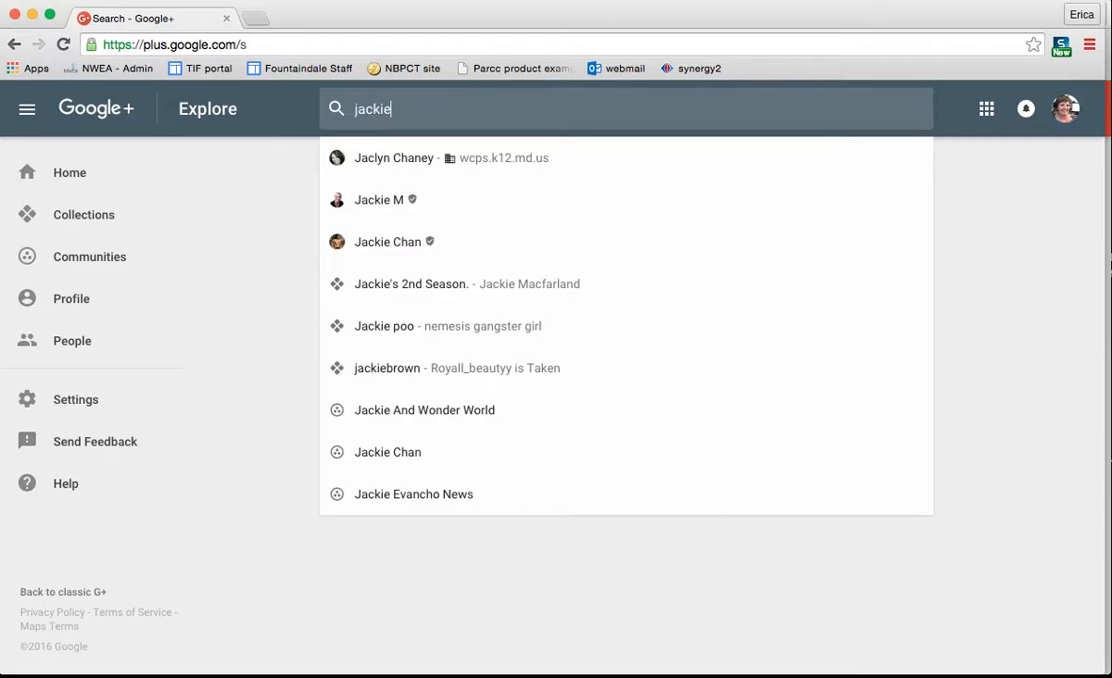
mouse_move(454, 159)
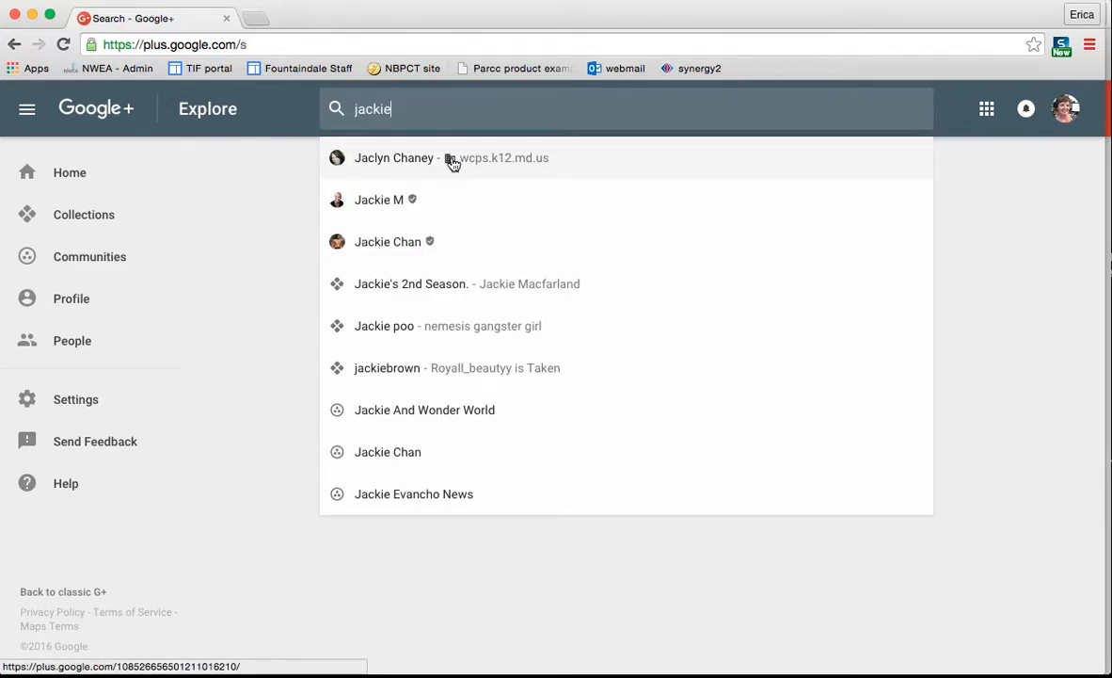
click(394, 157)
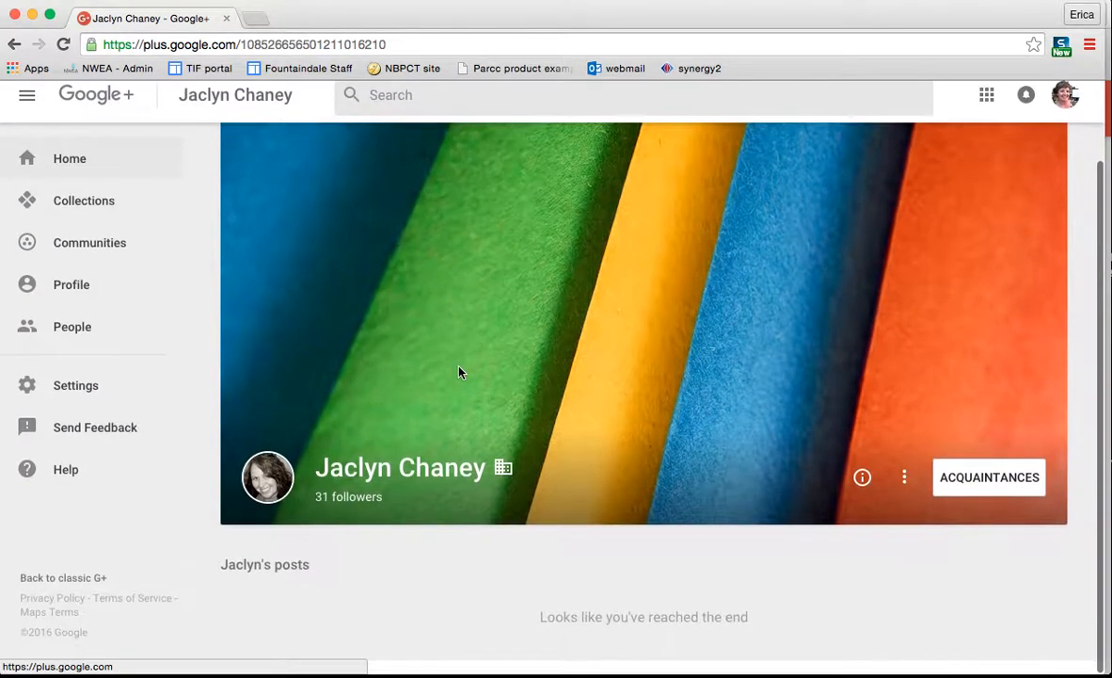
scroll(up, 3)
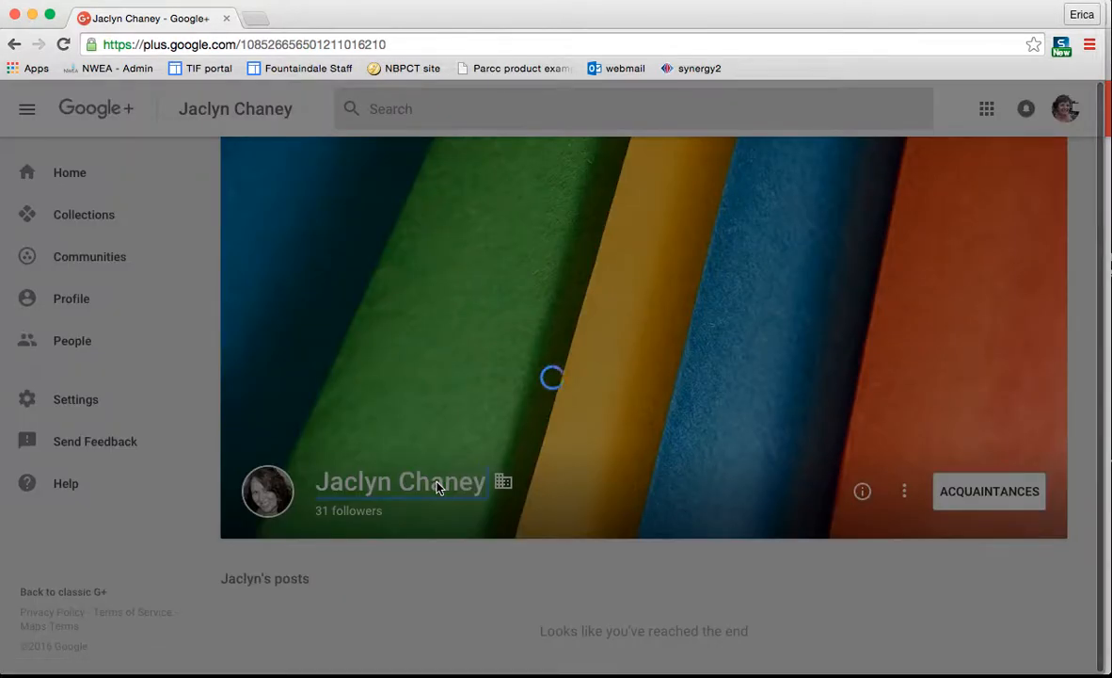
click(863, 490)
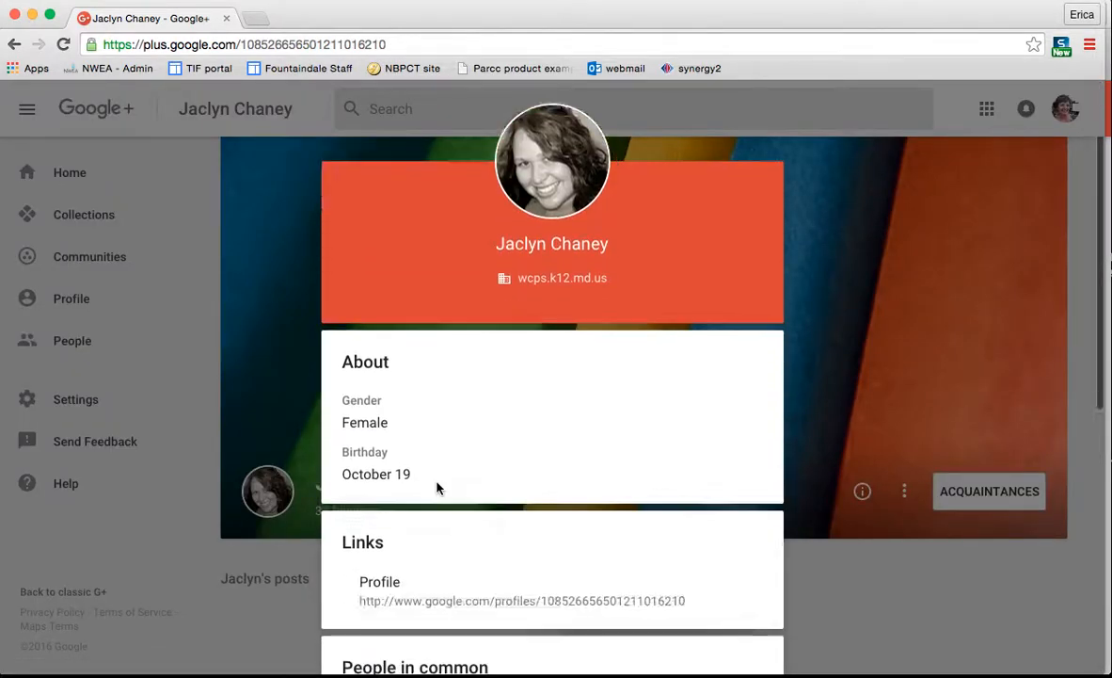
scroll(down, 3)
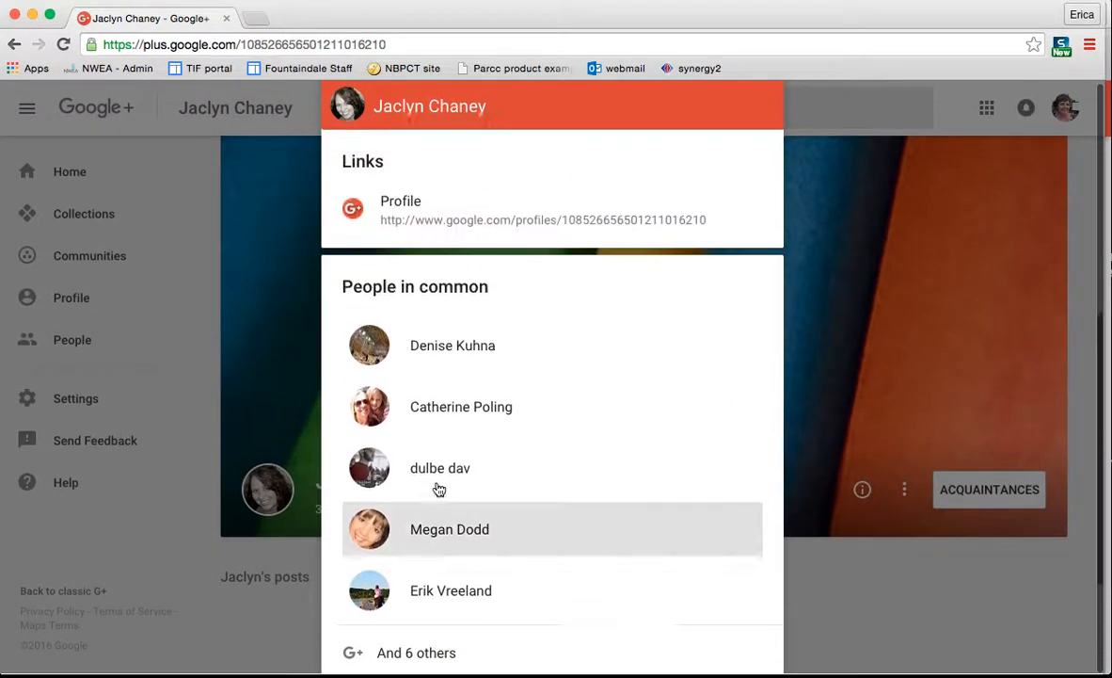
scroll(down, 3)
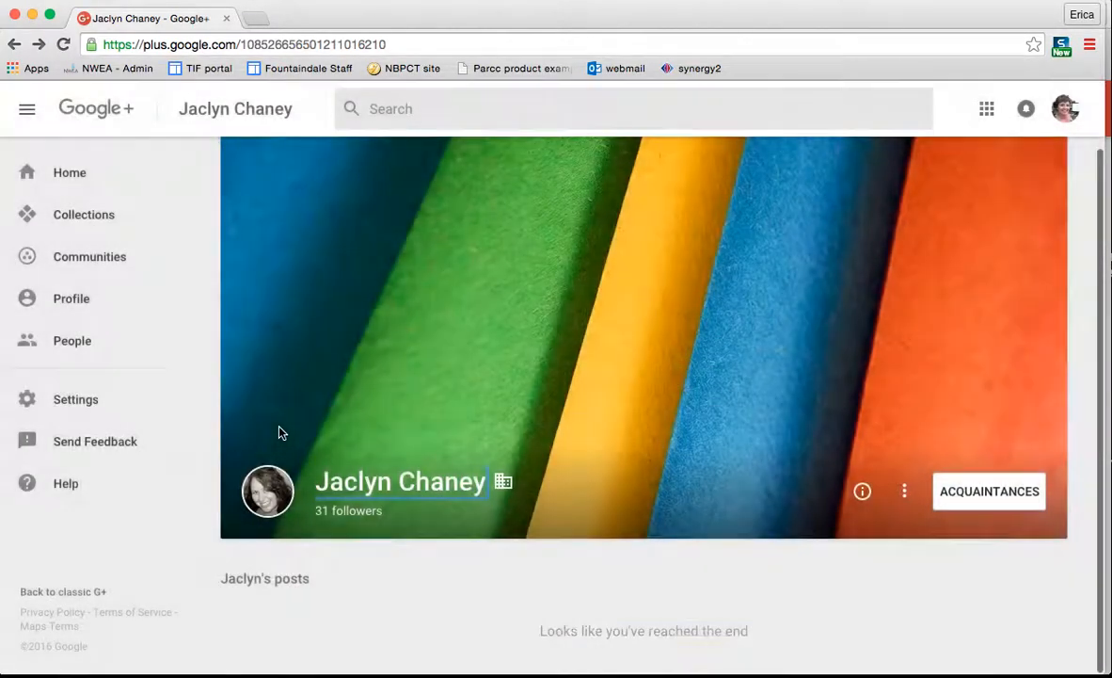
mouse_move(64, 143)
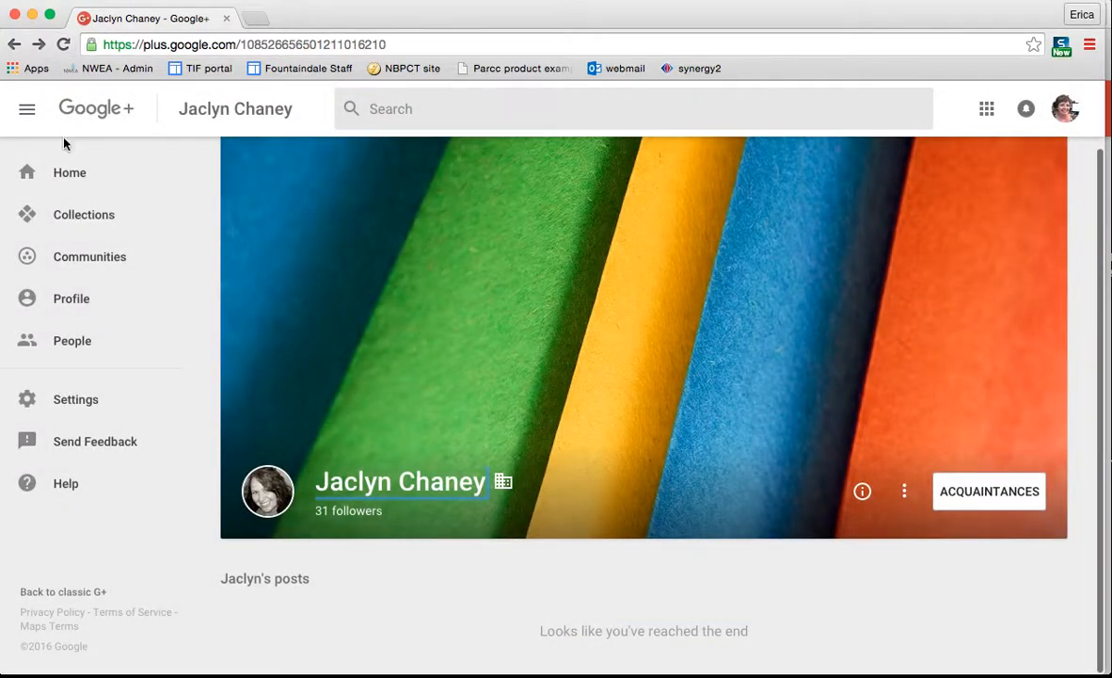
click(70, 172)
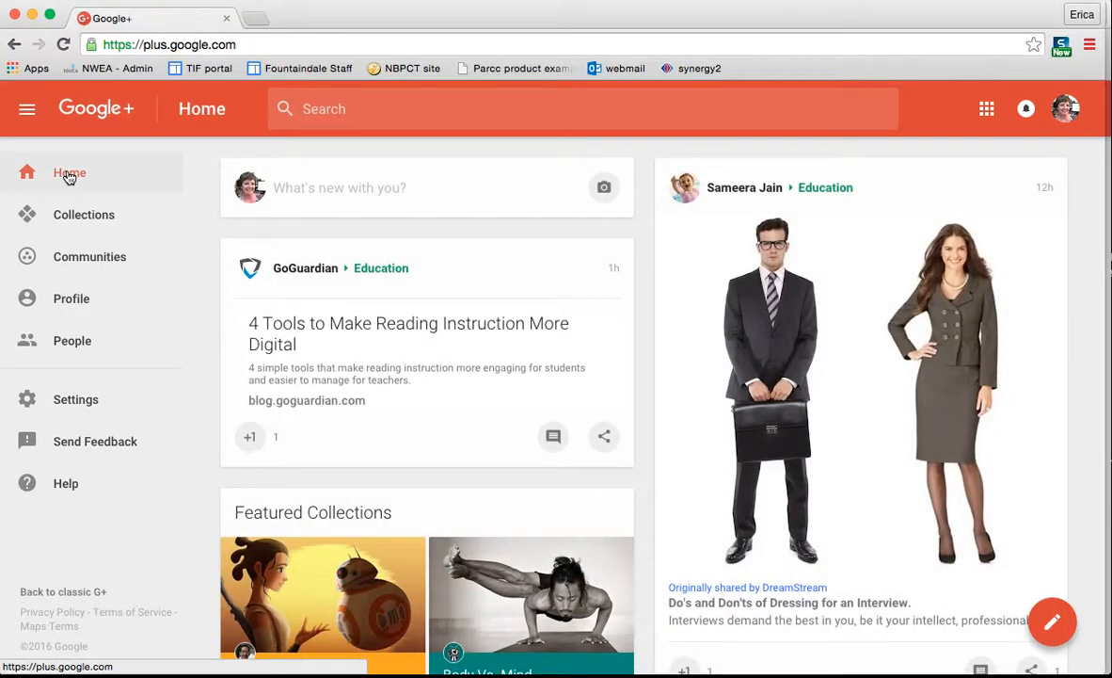
mouse_move(28, 132)
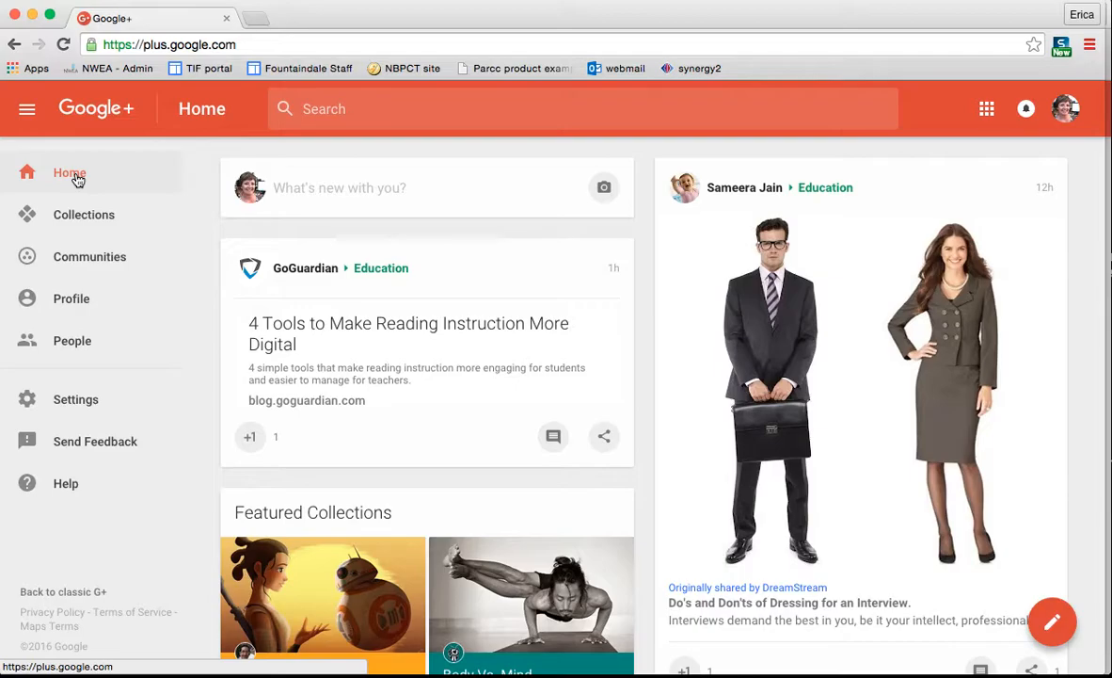
scroll(down, 3)
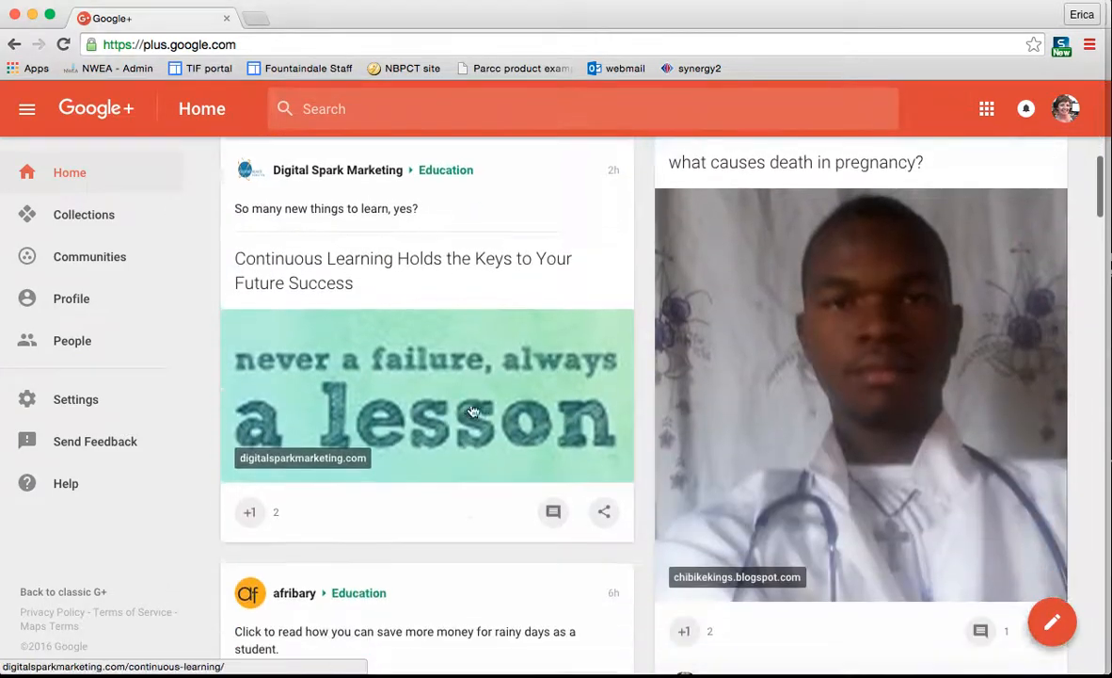
scroll(up, 3)
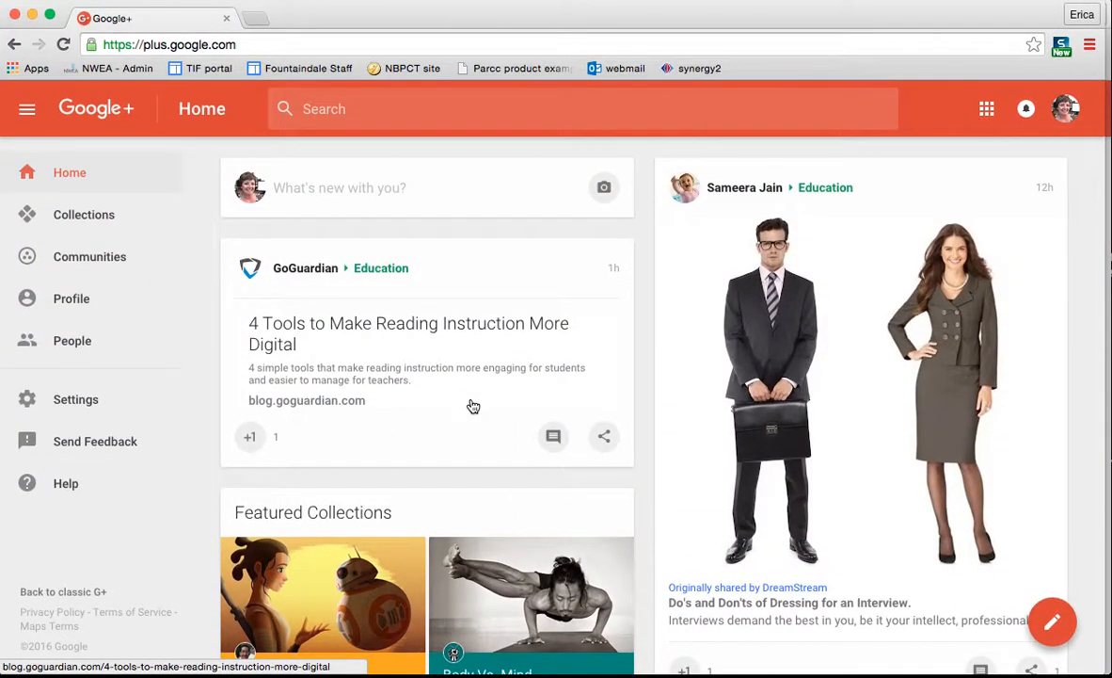
mouse_move(64, 204)
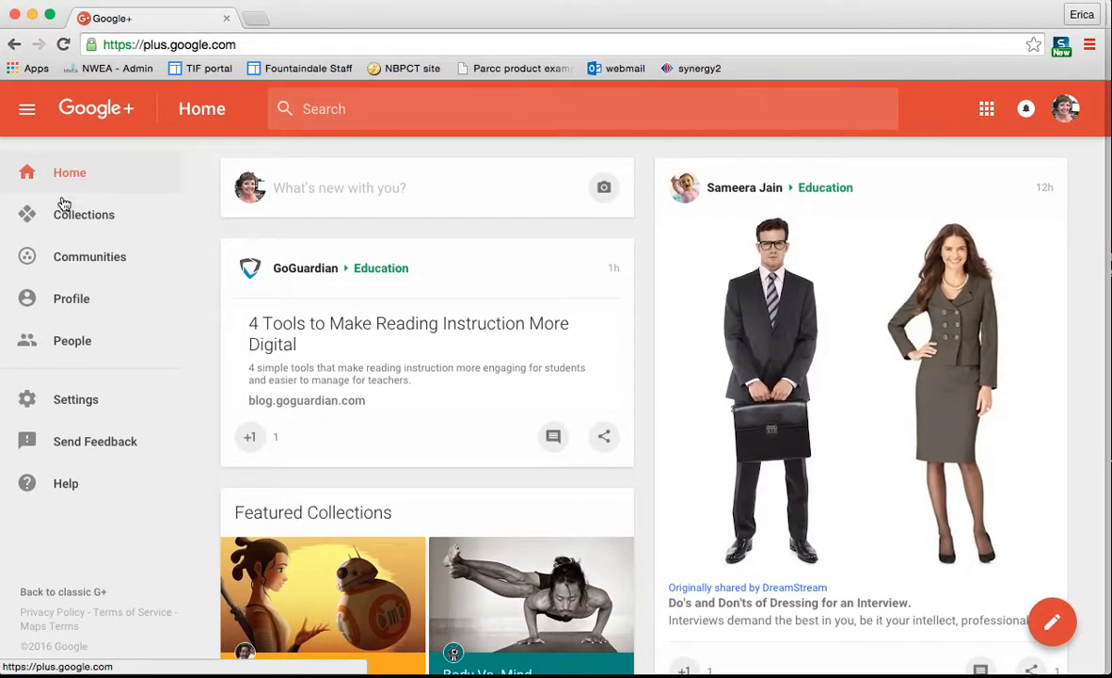